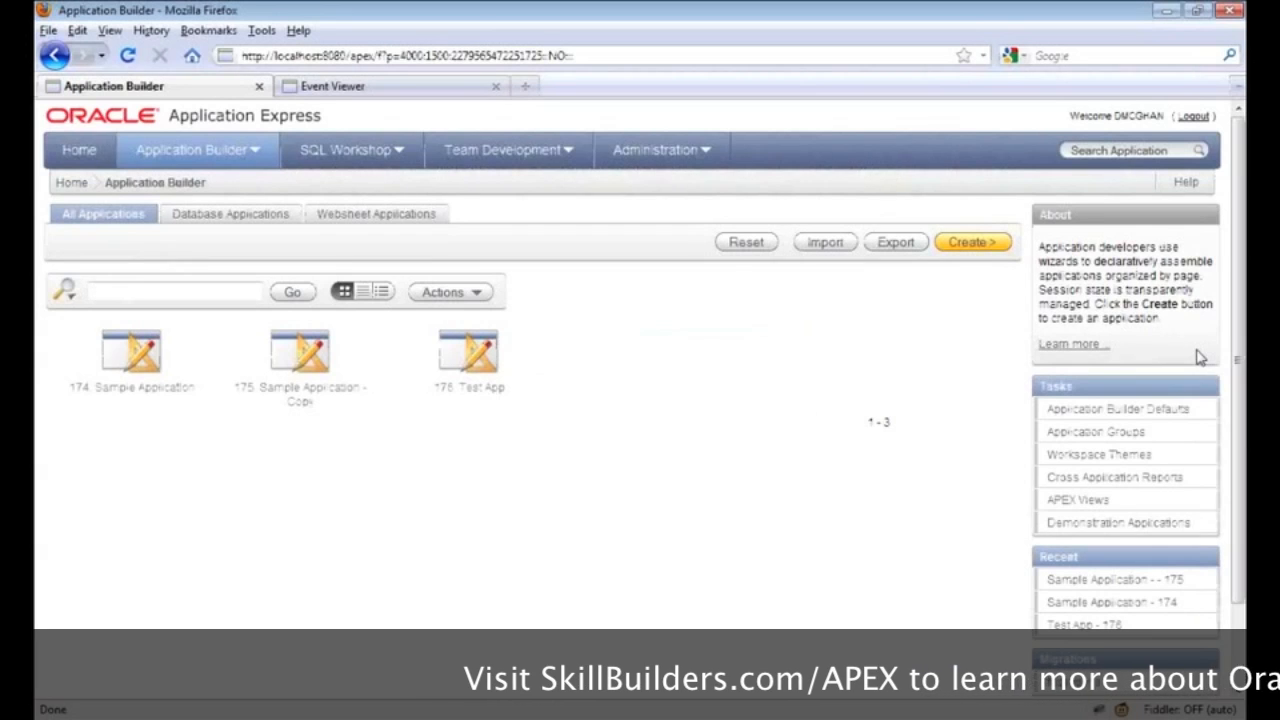
mouse_move(830, 370)
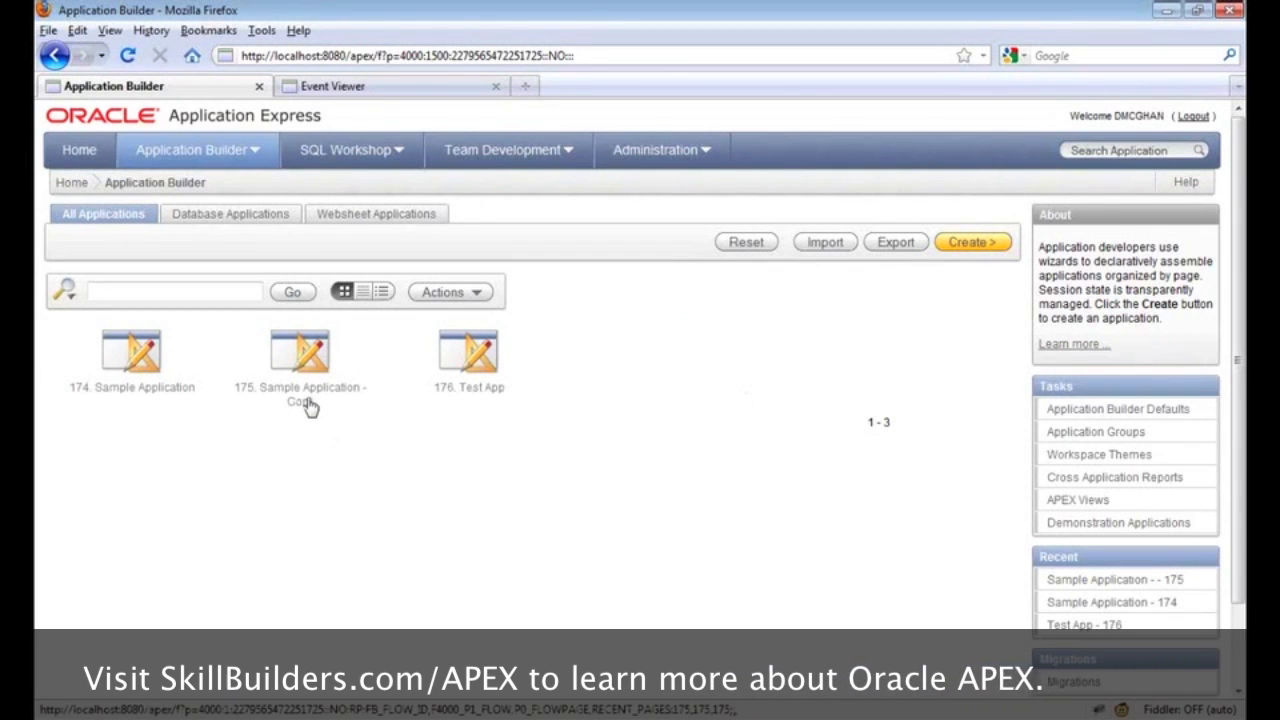
- Open application 175, the Sample Application copy, and run it to its home dashboard
left_click(300, 350)
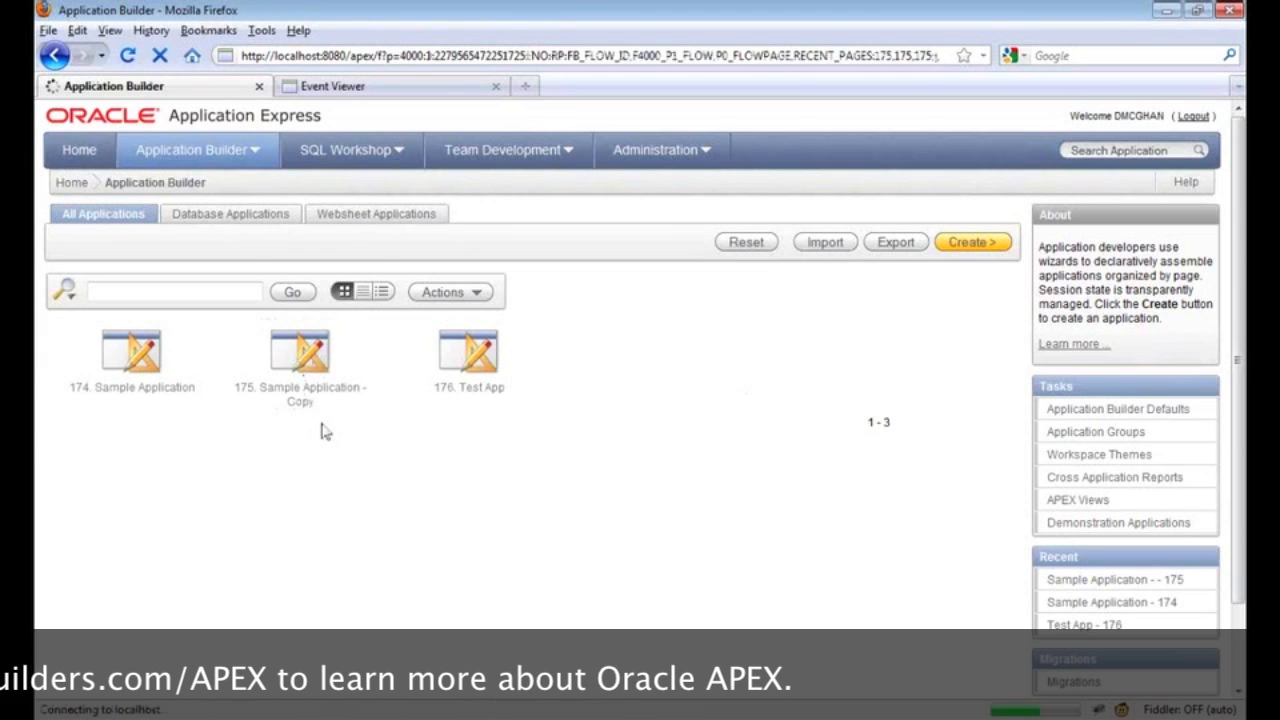
left_click(298, 350)
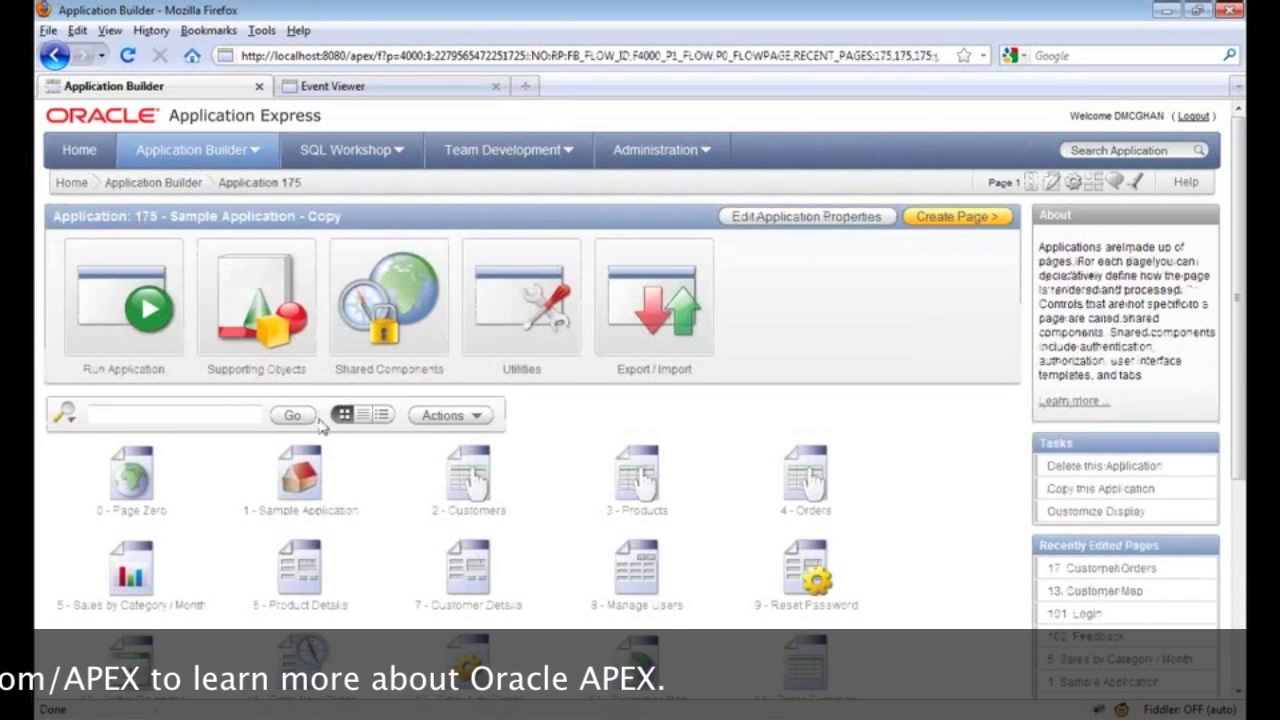
left_click(124, 300)
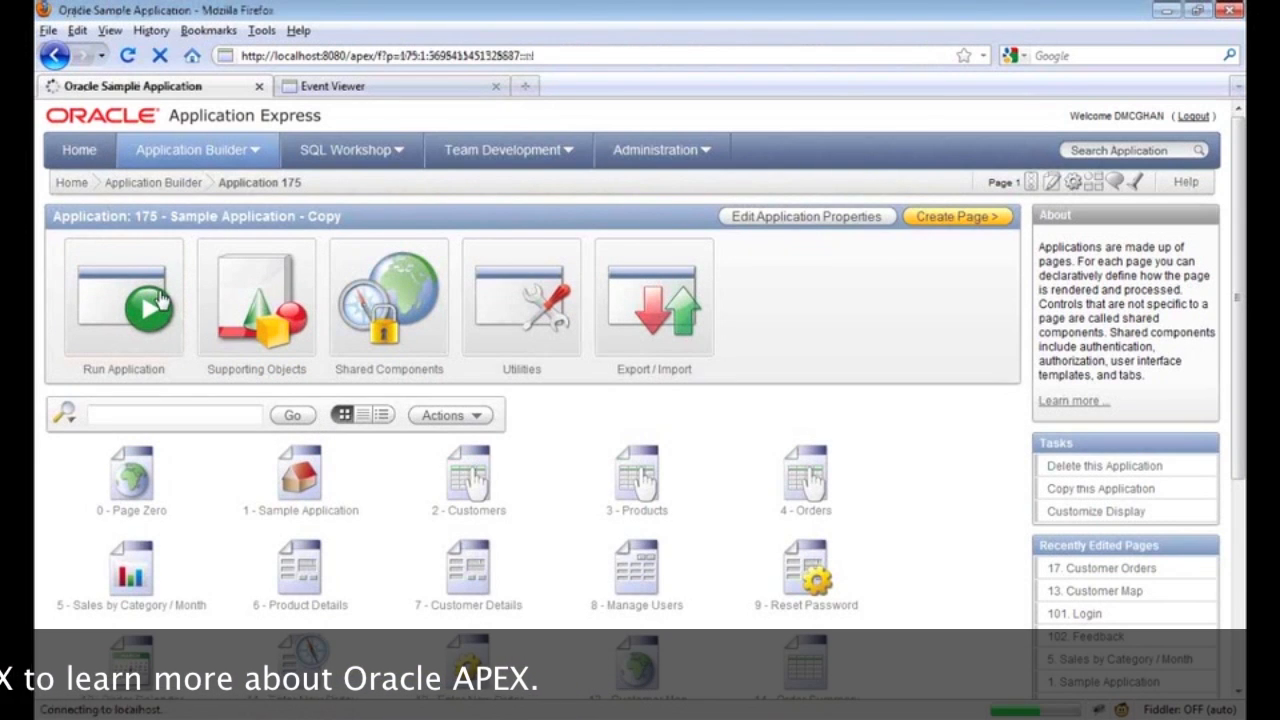
left_click(124, 300)
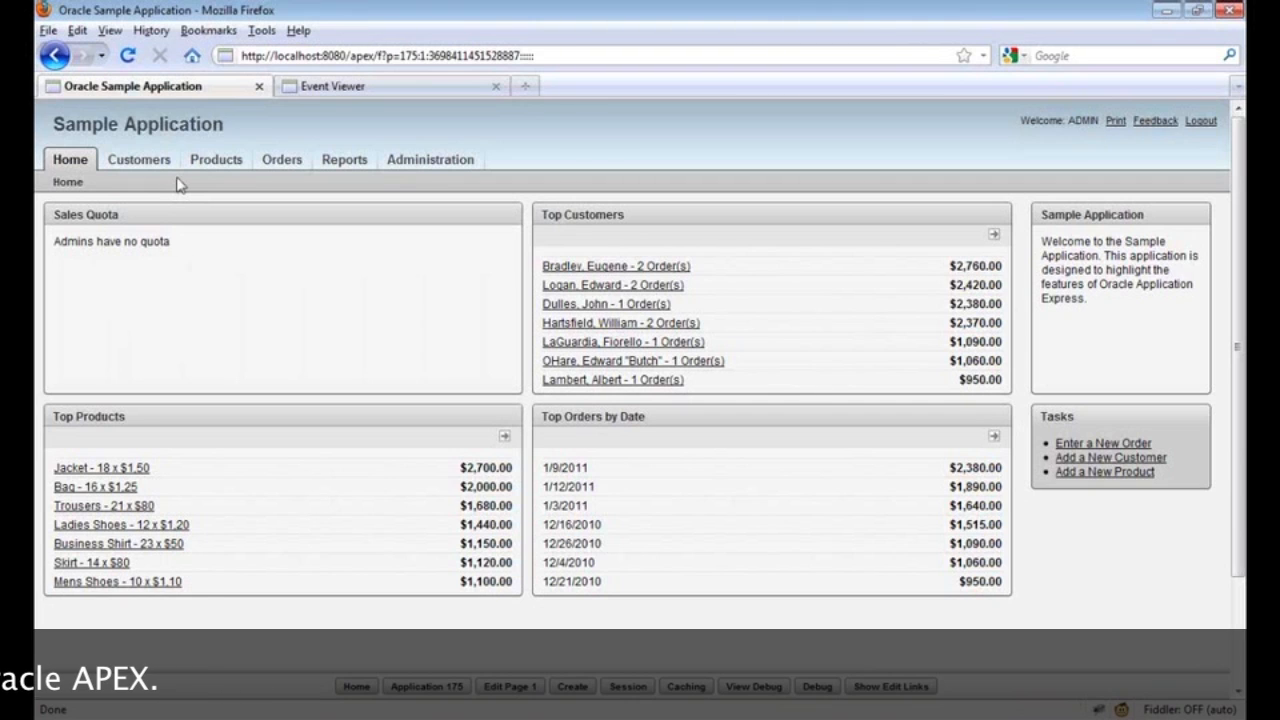
left_click(138, 160)
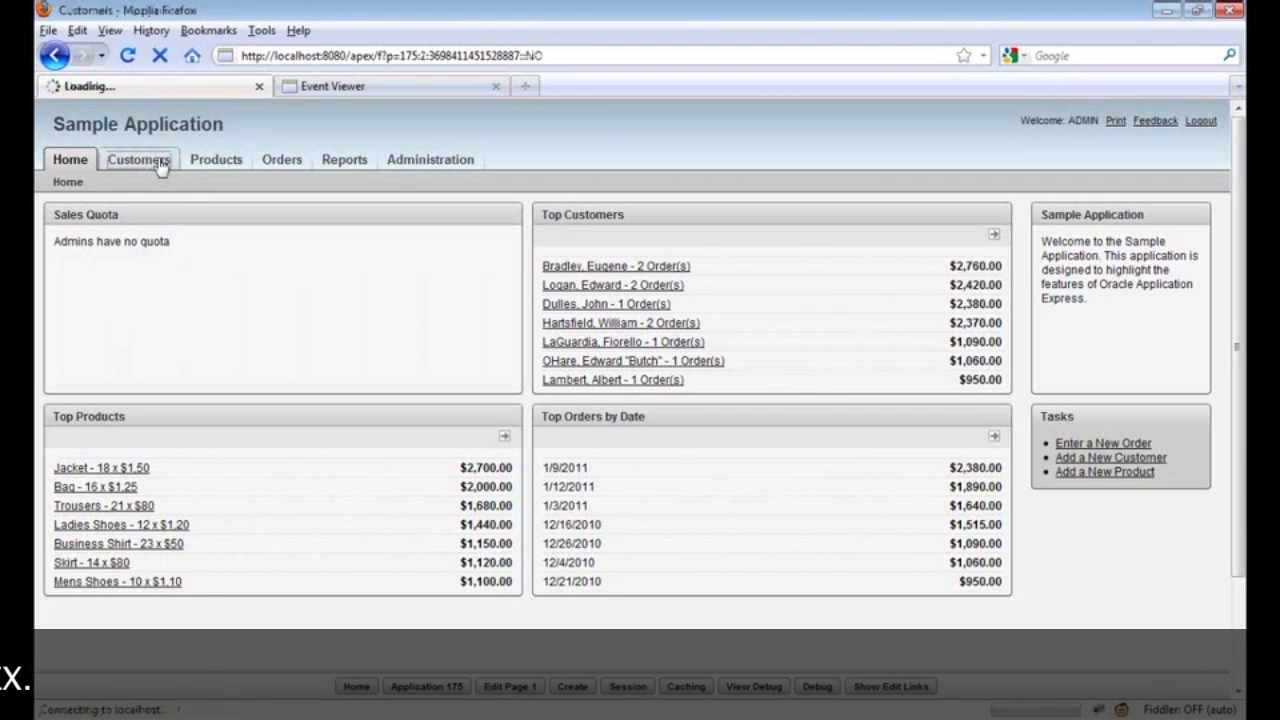
left_click(138, 160)
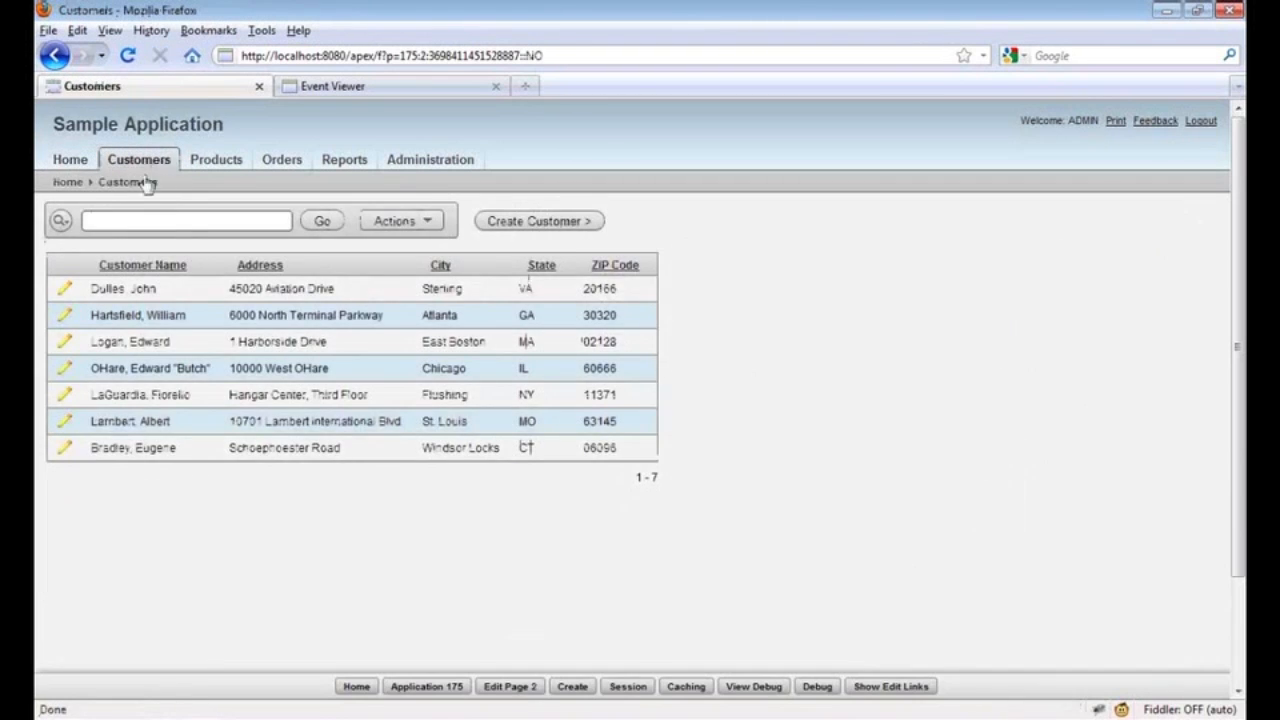
left_click(64, 288)
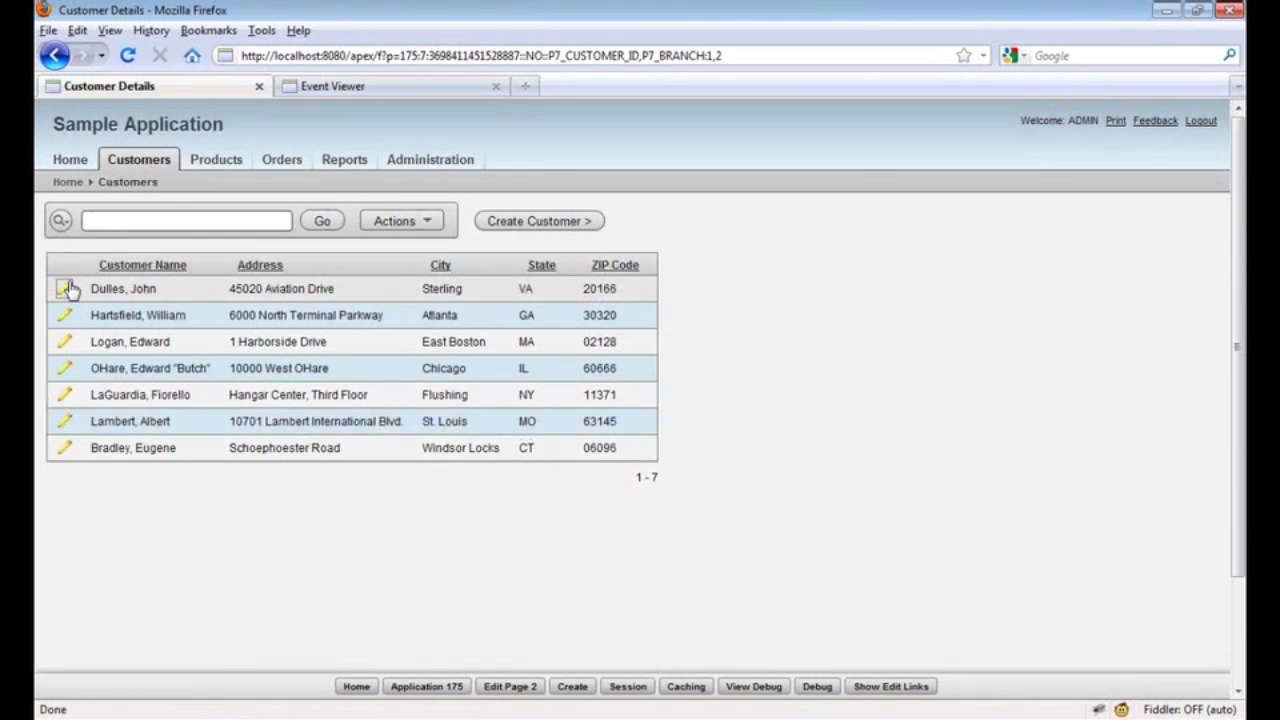
left_click(64, 288)
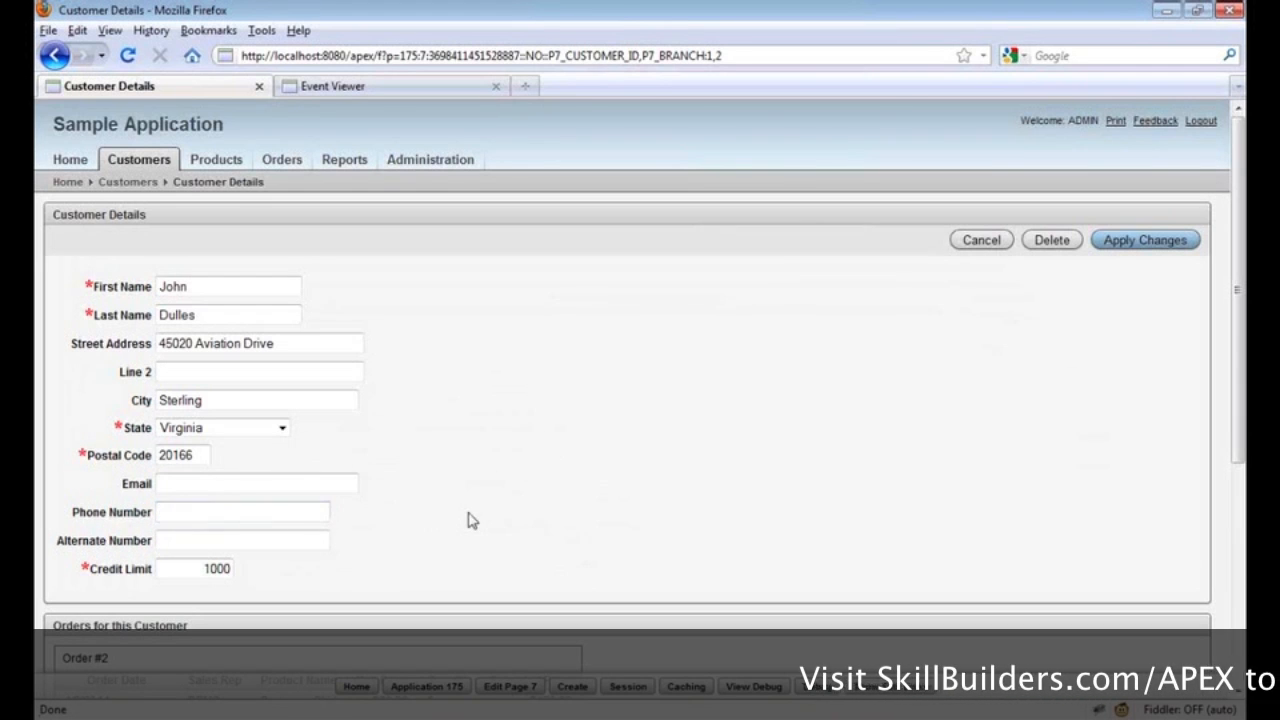
left_click(242, 540)
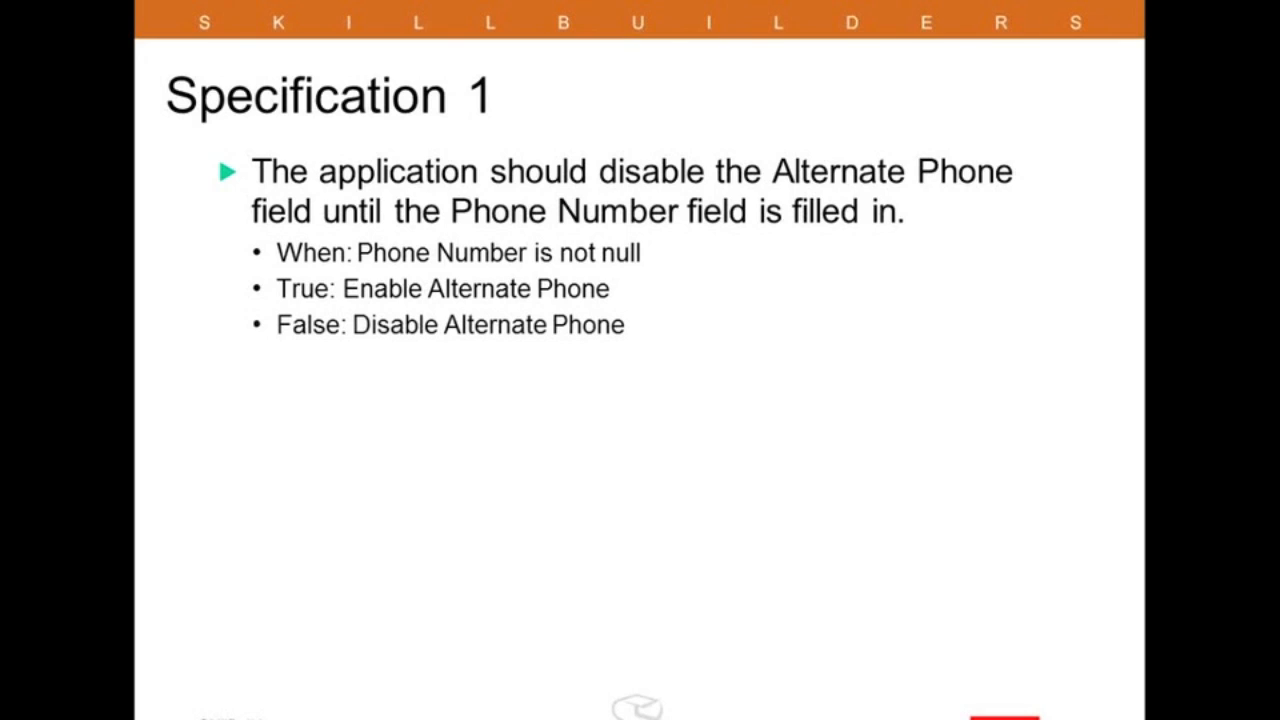
mouse_move(494, 524)
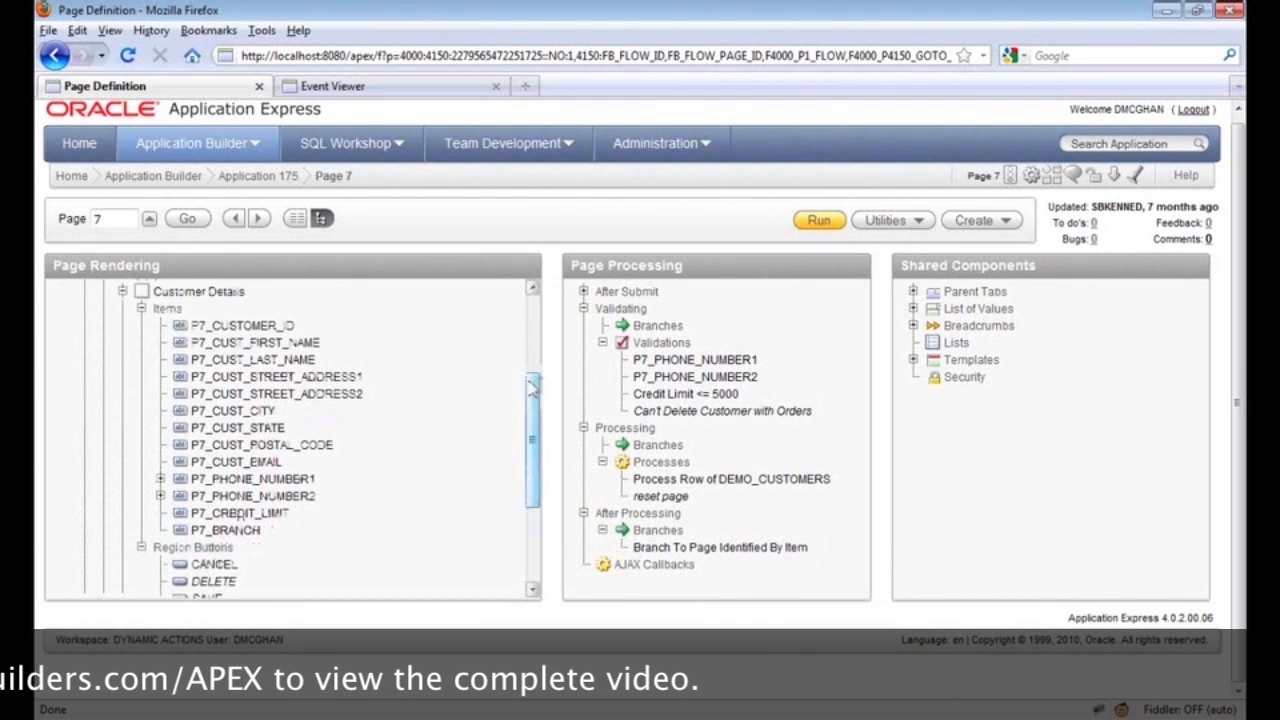
mouse_move(252, 496)
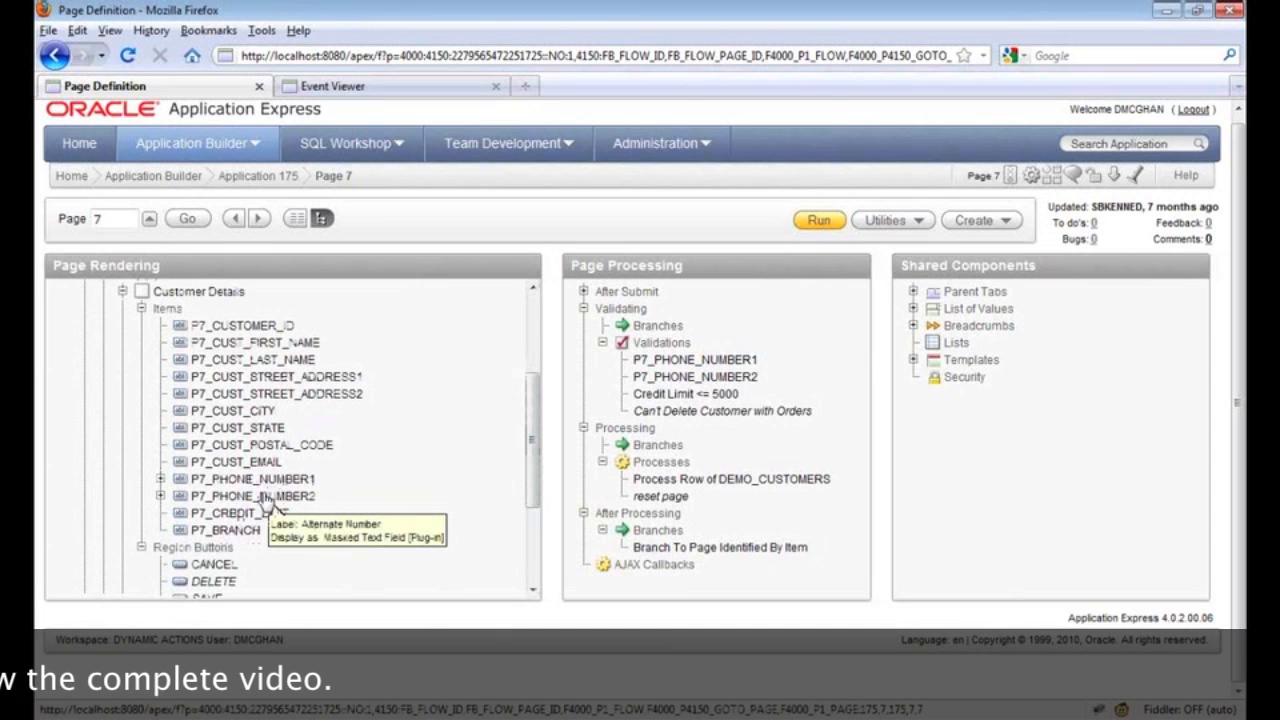
mouse_move(264, 496)
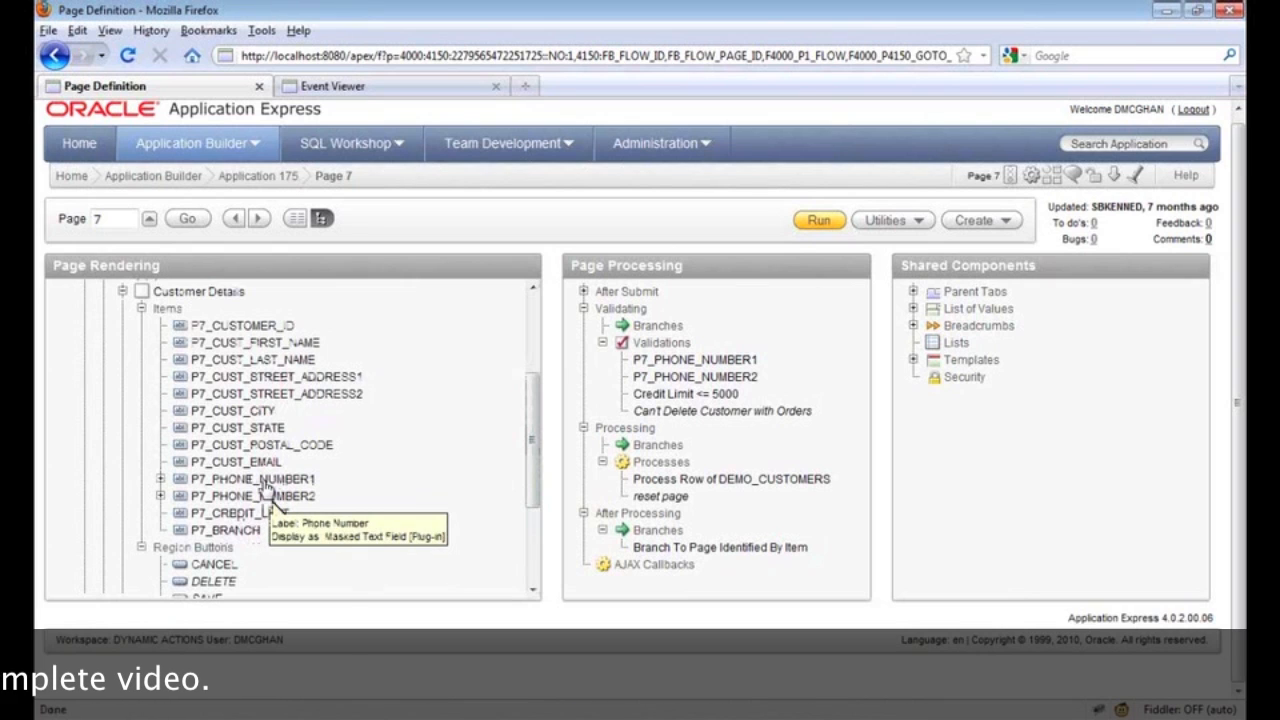
- Choose Create Dynamic Action from the P7_PHONE_NUMBER1 item's context menu on page 7
right_click(252, 478)
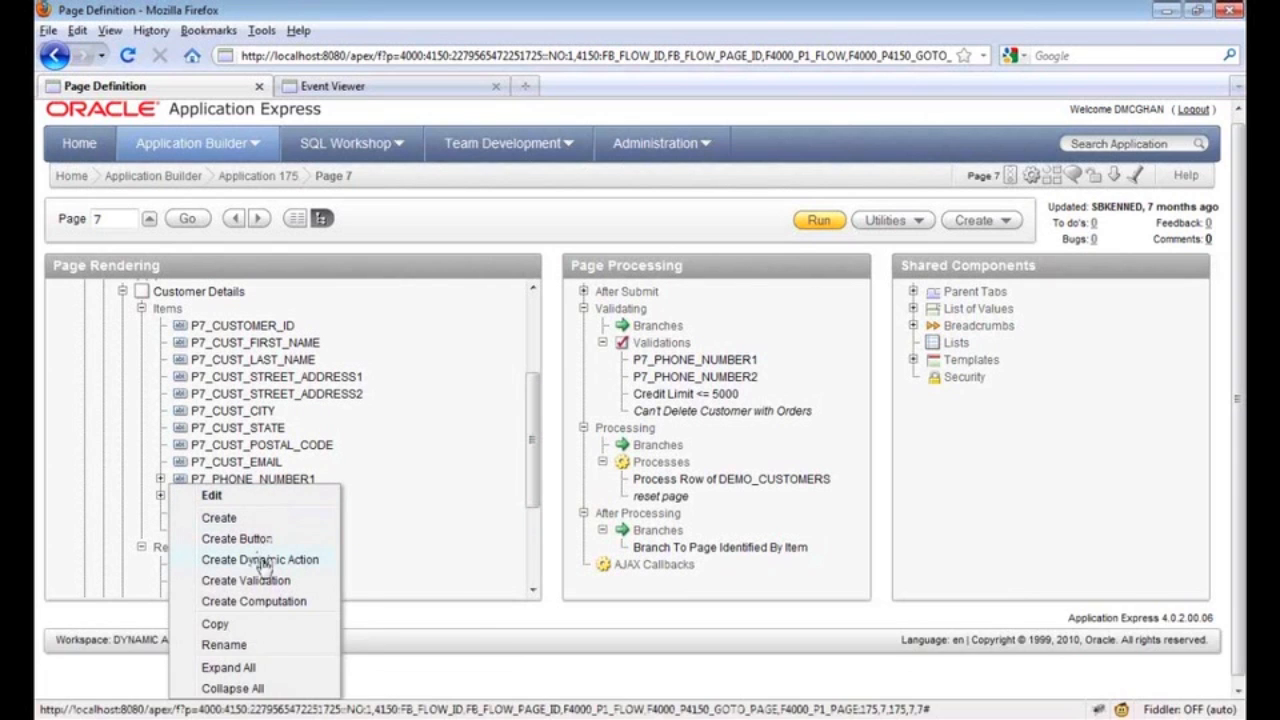
scroll("down", 3)
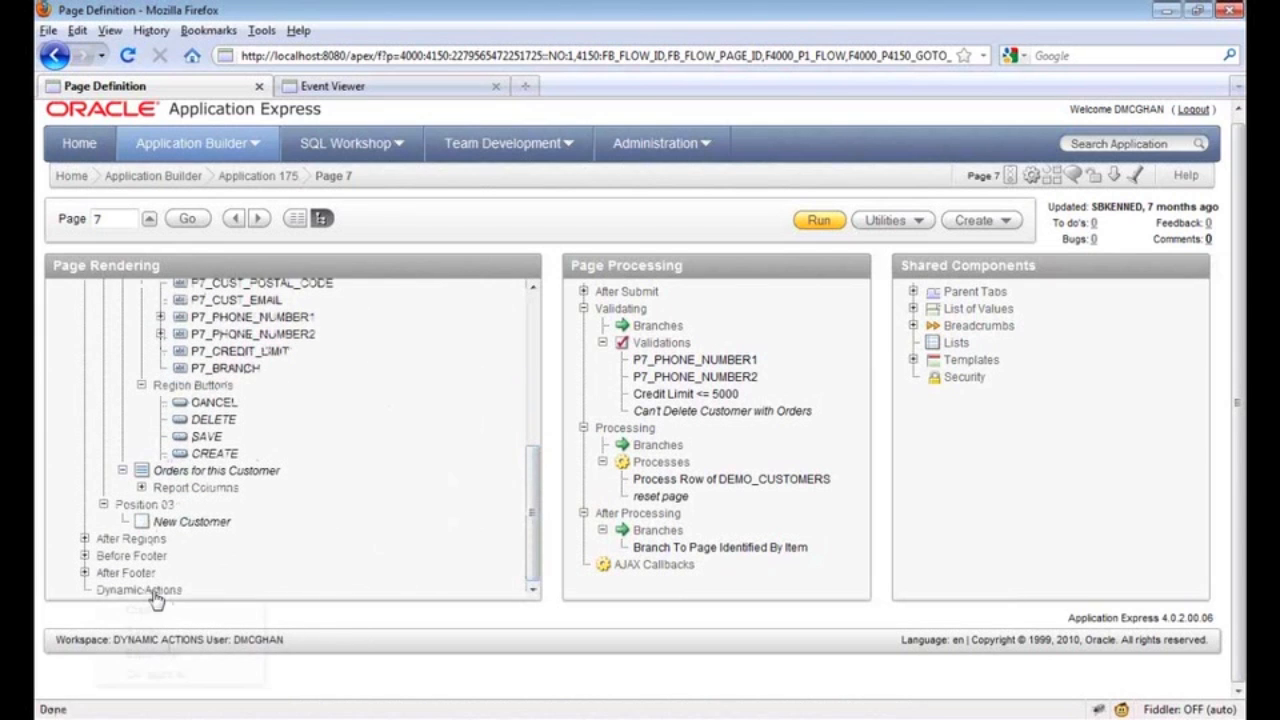
left_click(138, 588)
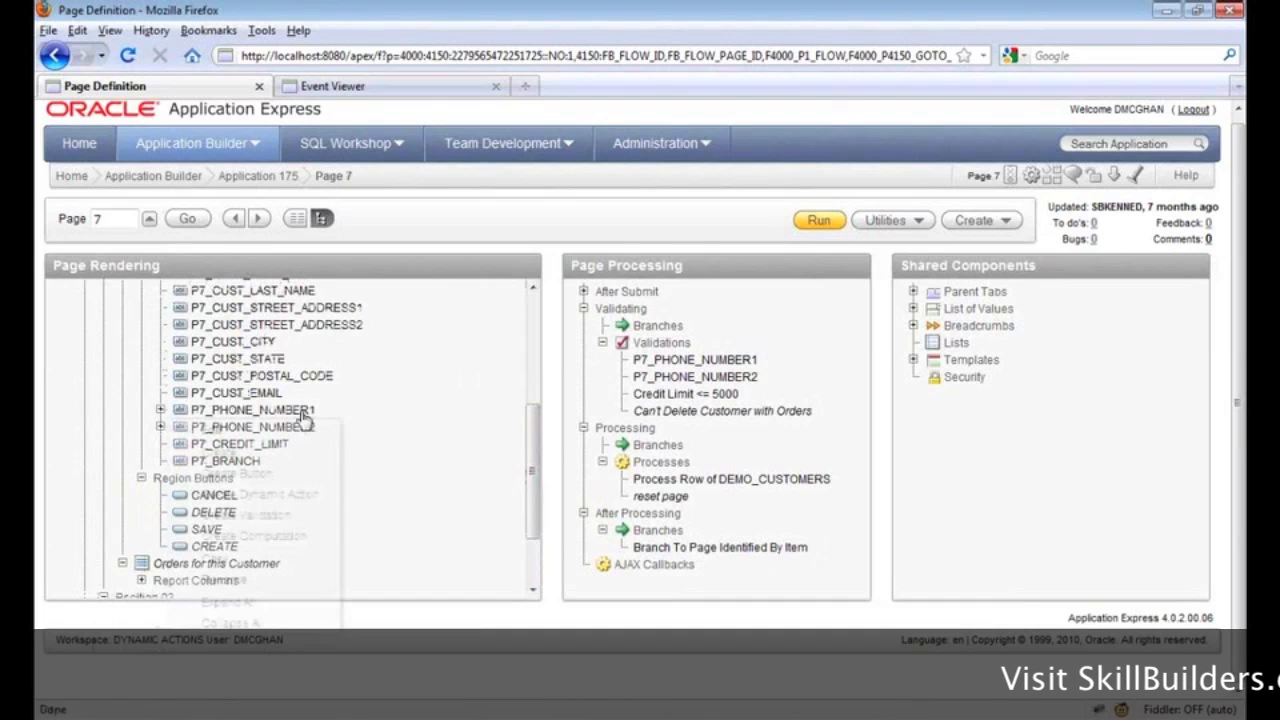
right_click(252, 410)
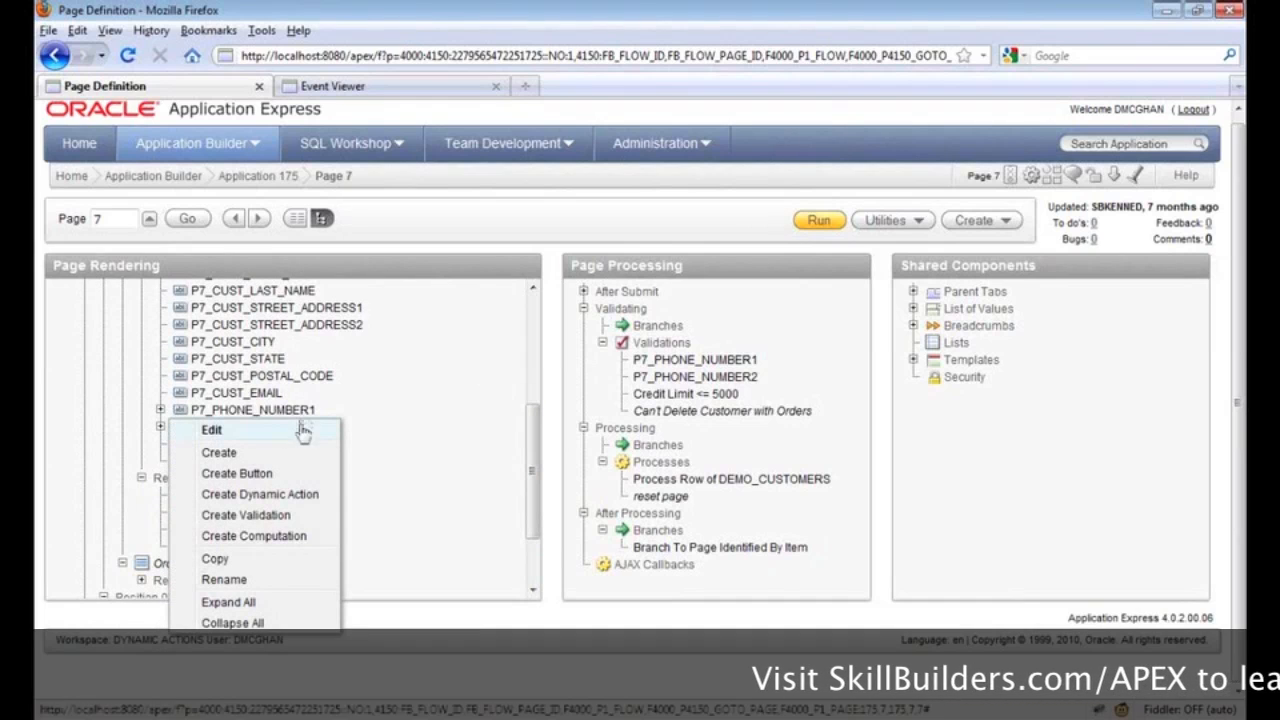
left_click(212, 430)
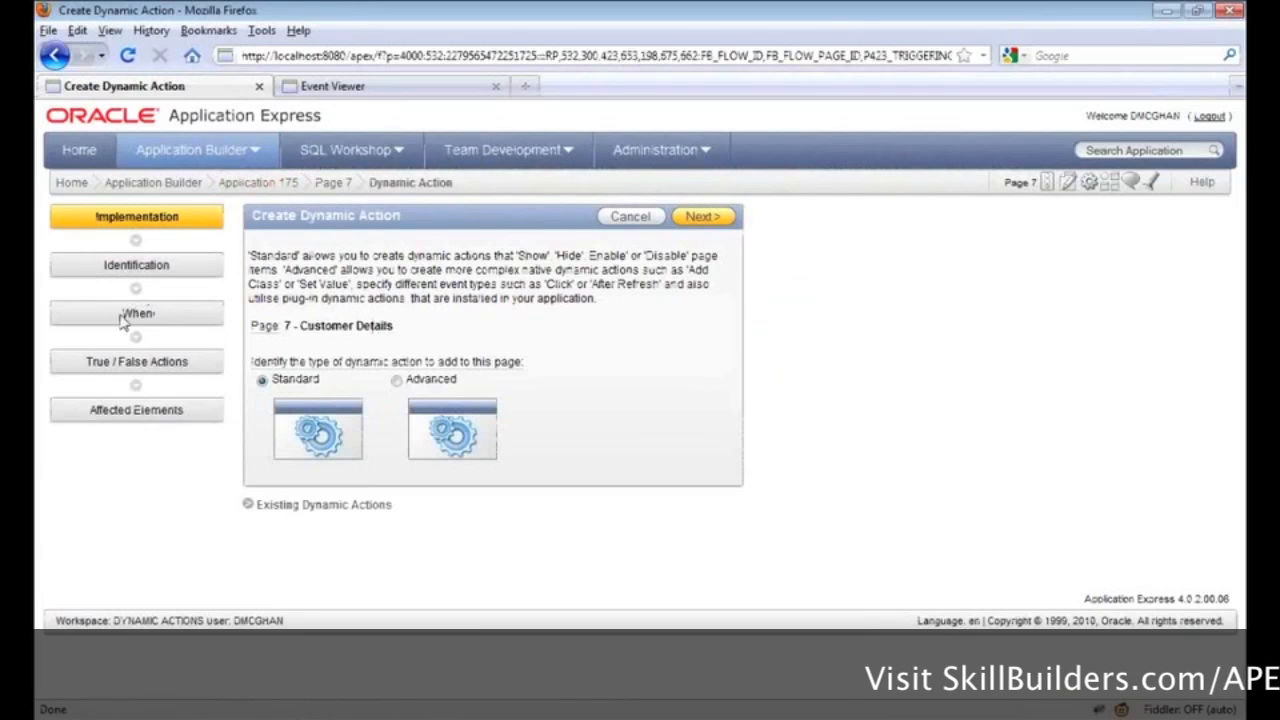
- Keep Standard as the implementation type in the Create Dynamic Action wizard
left_click(136, 312)
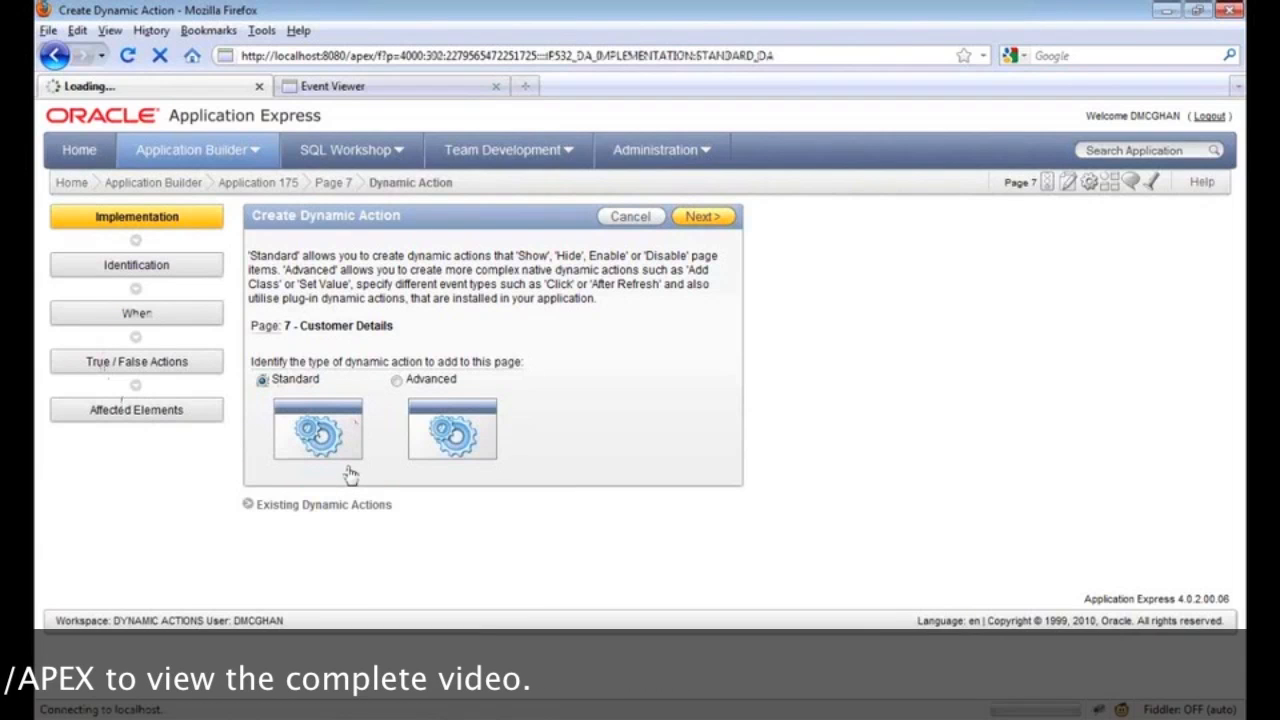
- Name the Standard action Phone Number Populated, firing when P7_PHONE_NUMBER1 is not null
left_click(704, 216)
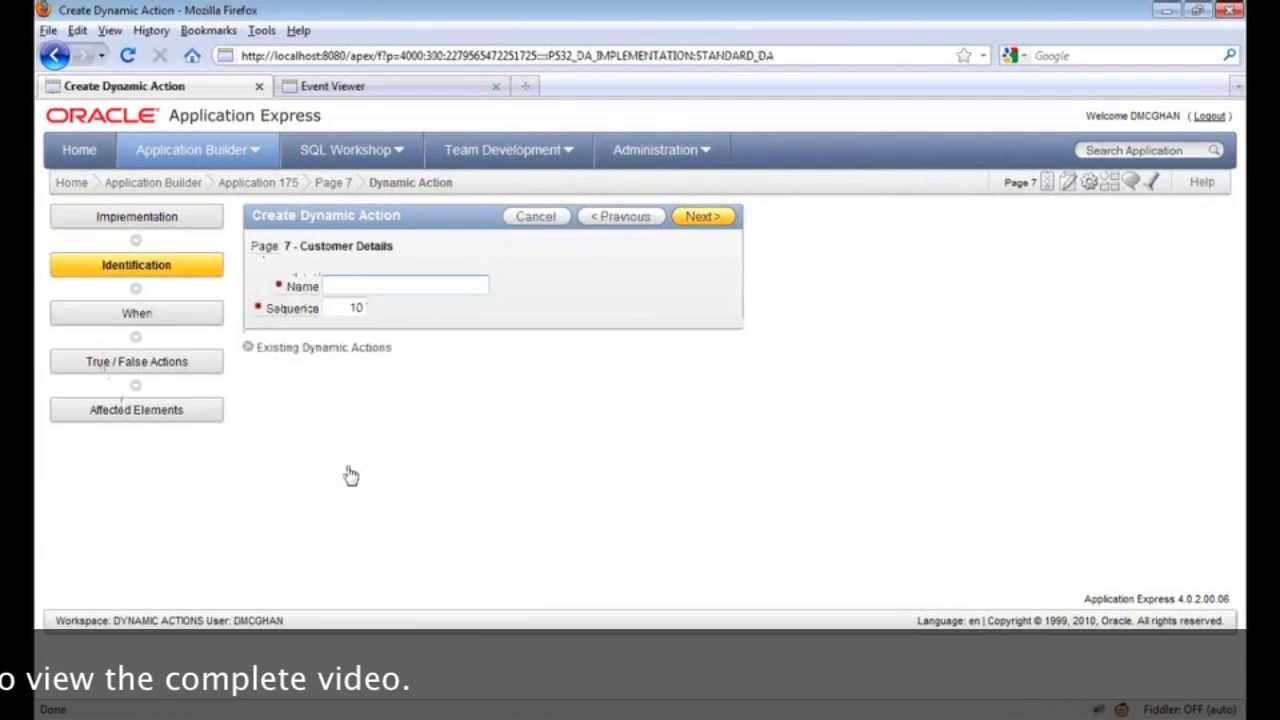
type("P")
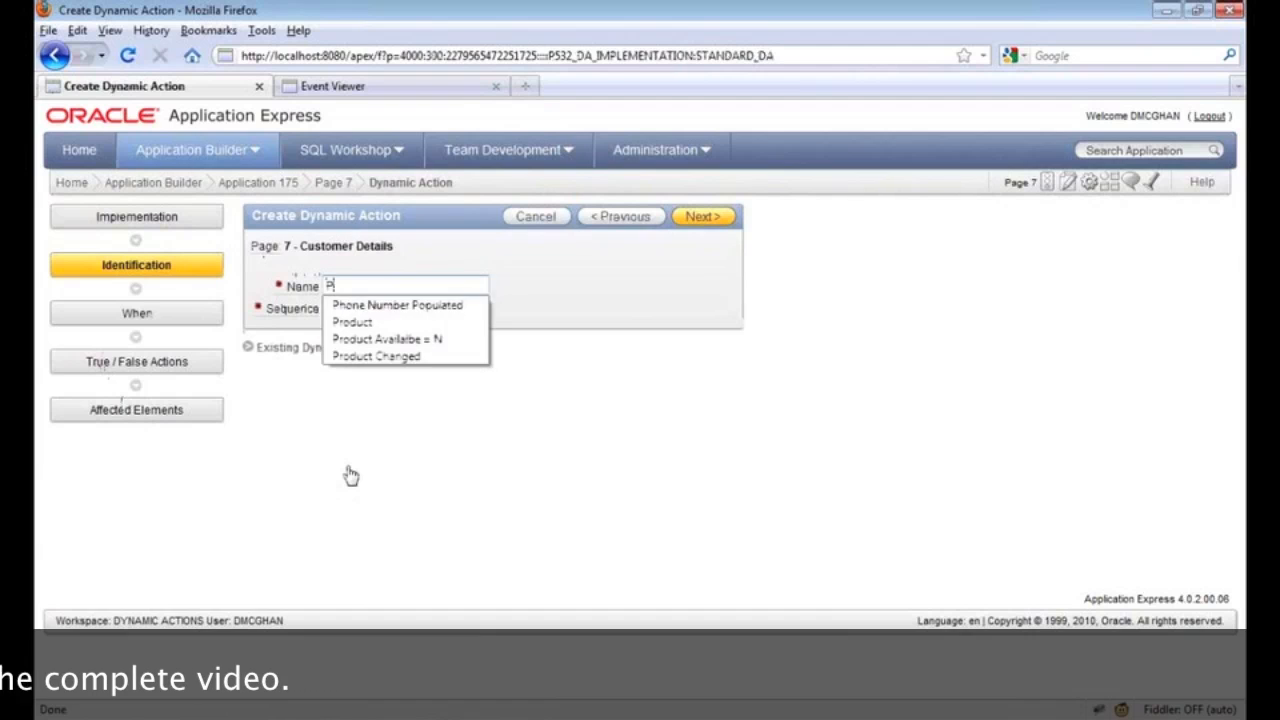
left_click(396, 304)
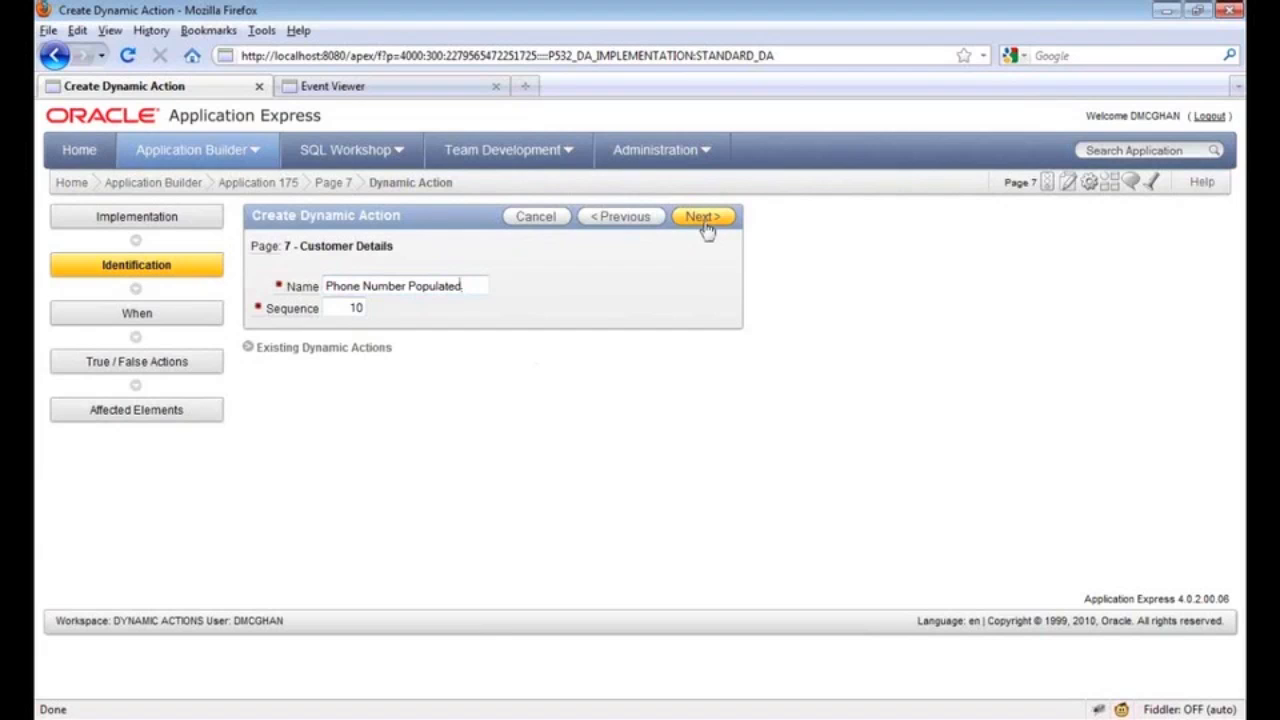
left_click(704, 216)
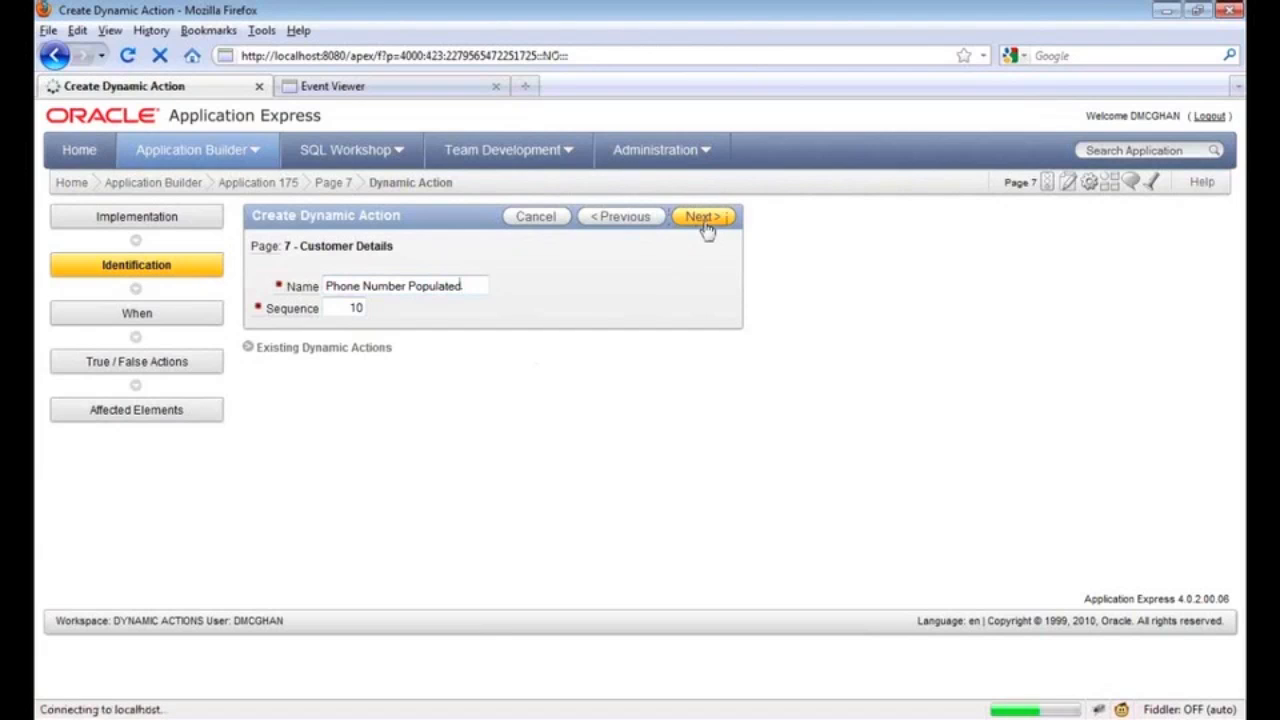
left_click(704, 216)
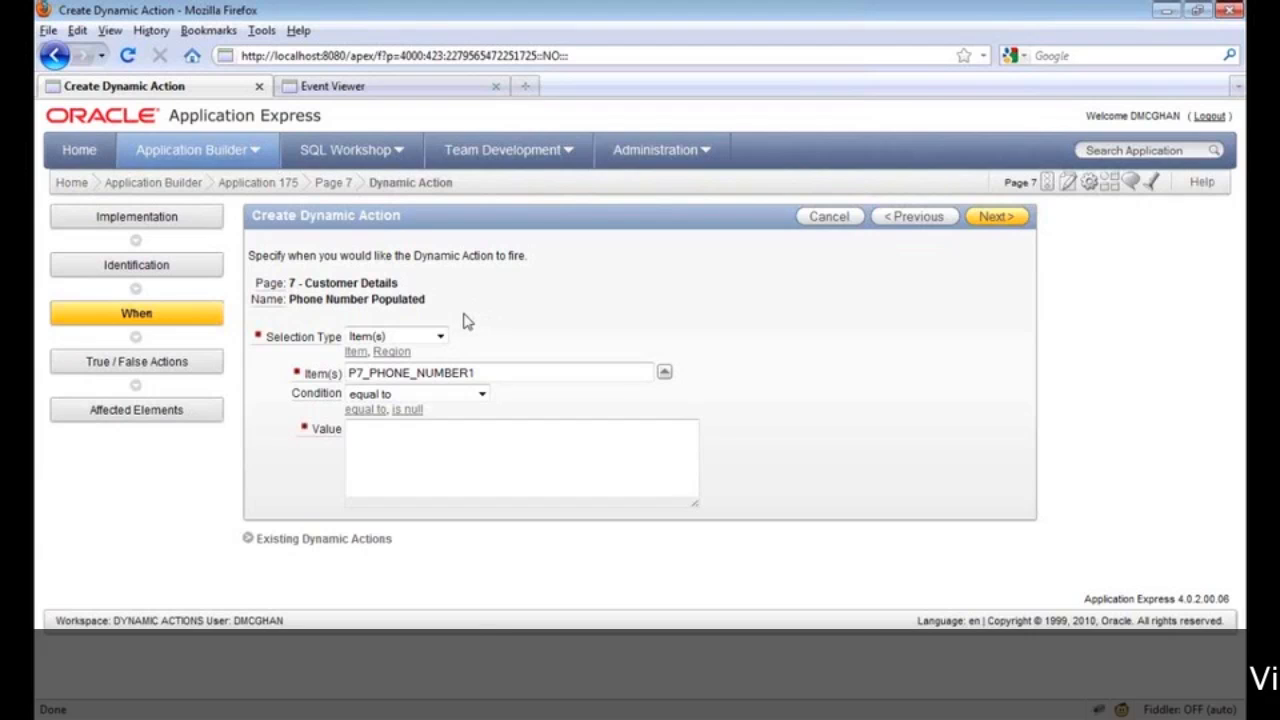
mouse_move(432, 336)
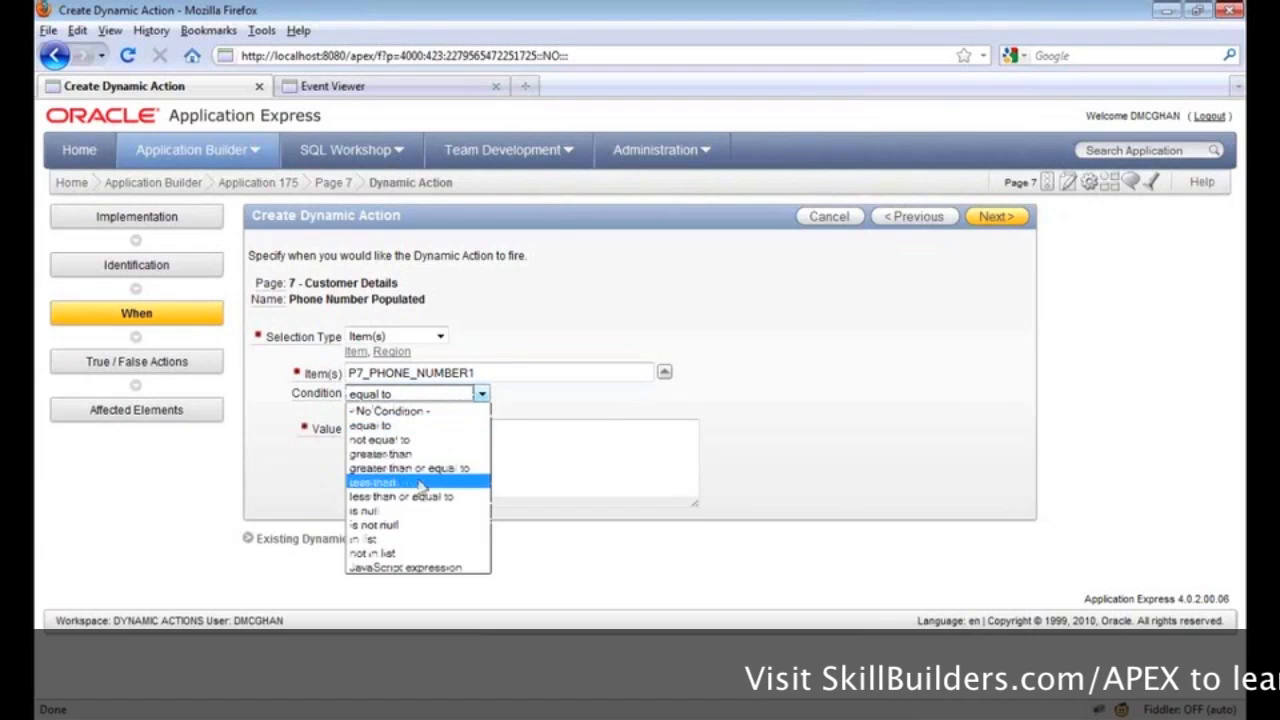
left_click(374, 524)
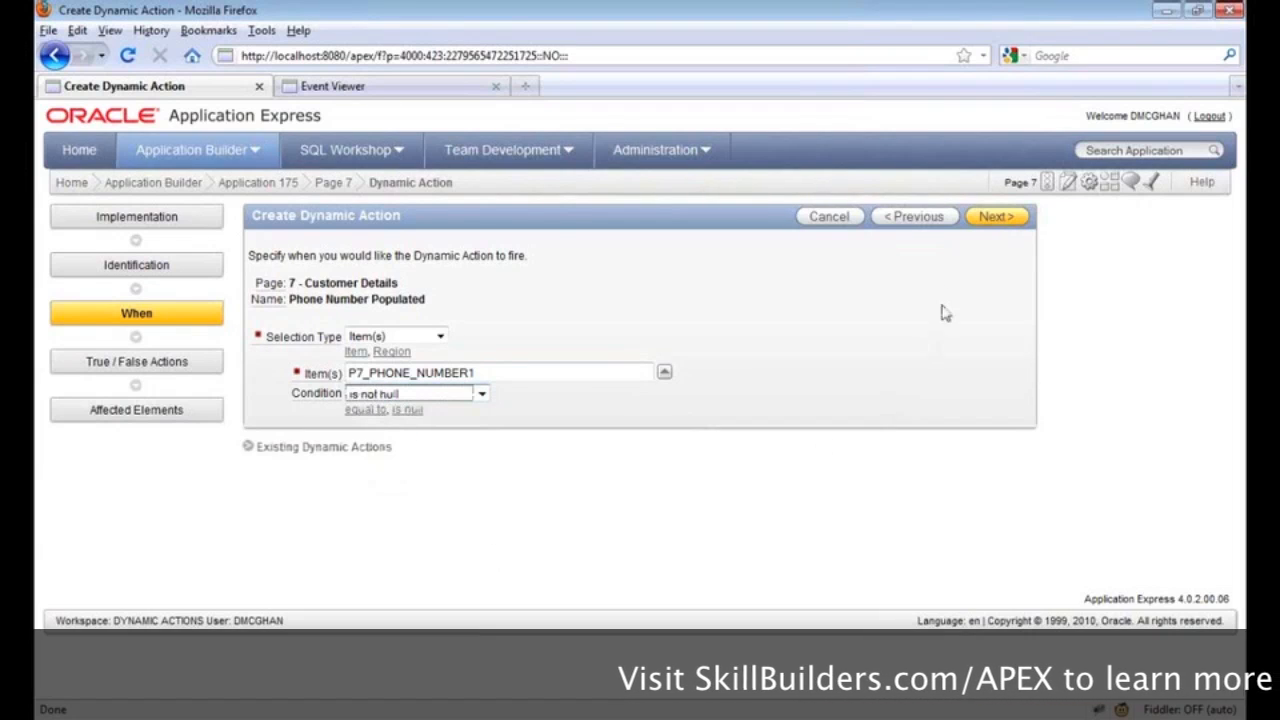
left_click(996, 216)
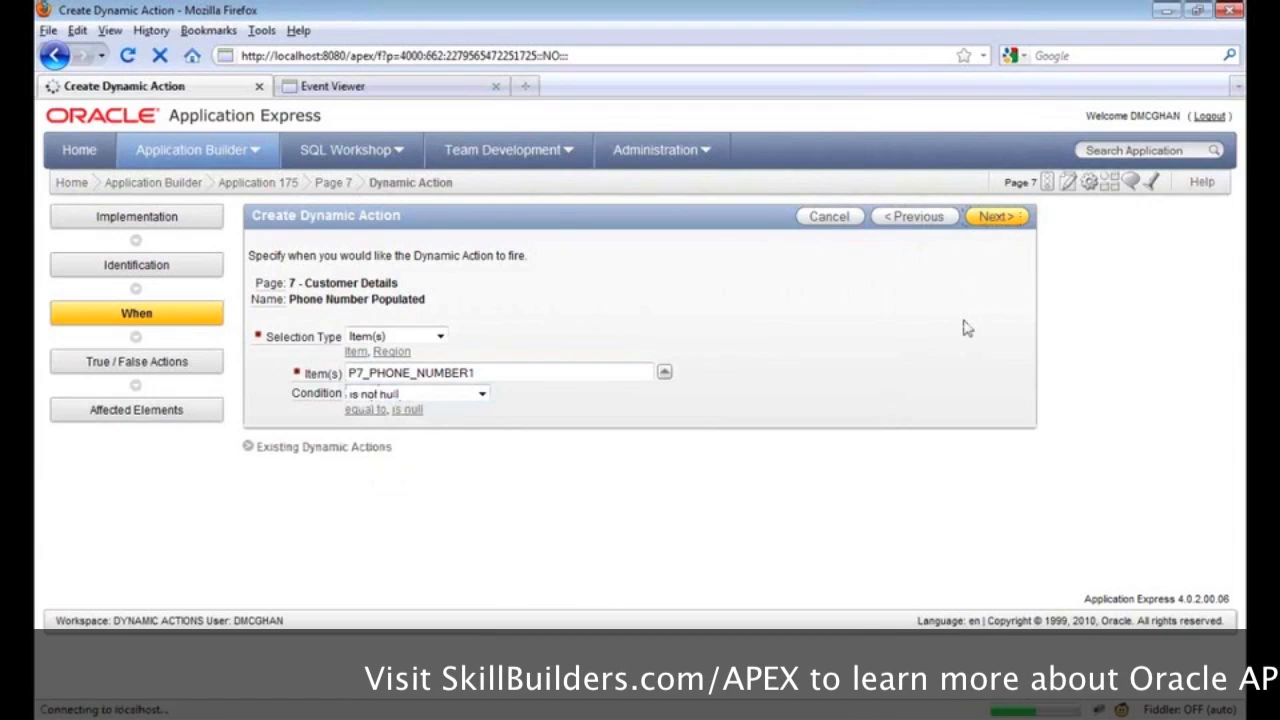
- Choose Enable as the true action, keeping Create Opposite False Action checked
left_click(996, 216)
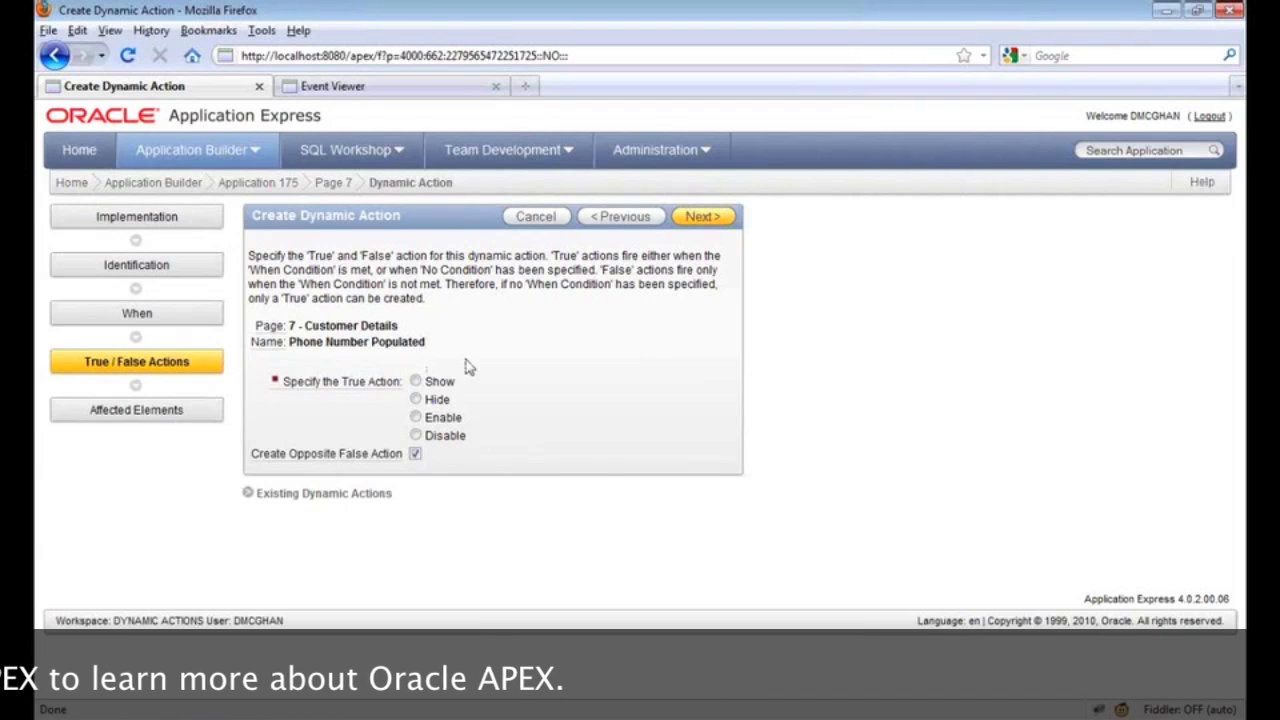
left_click(416, 418)
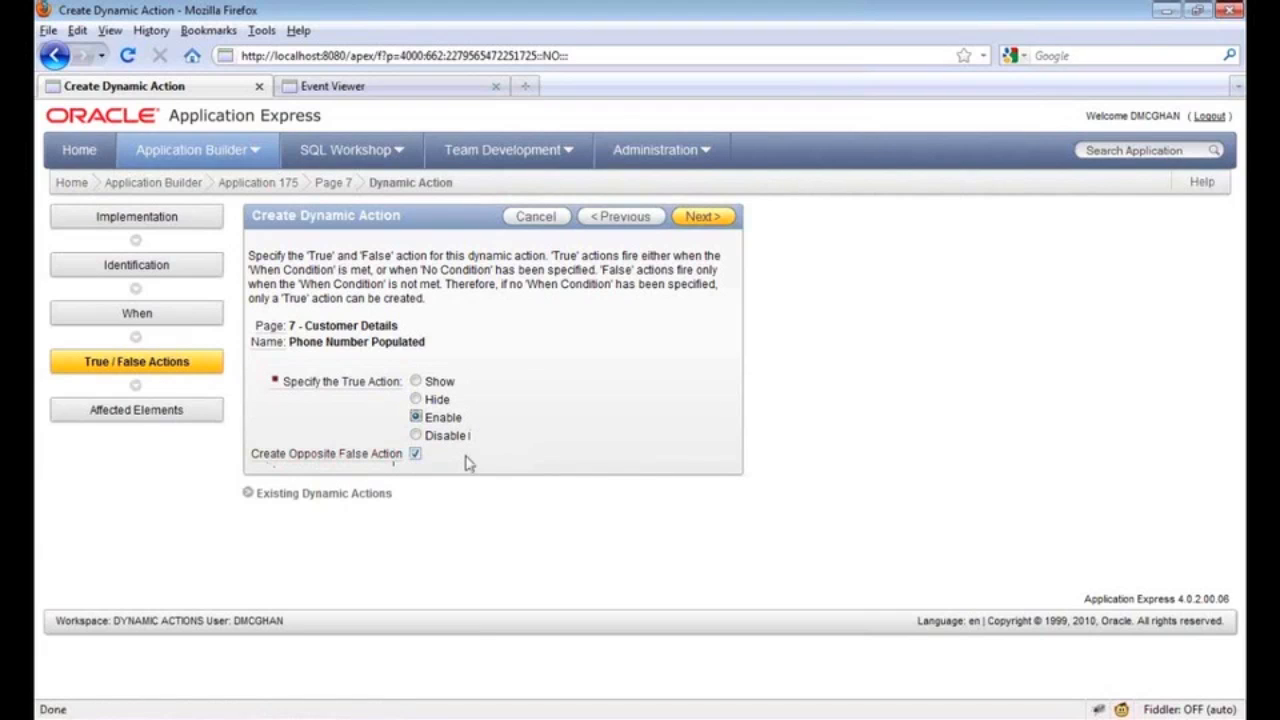
left_click(704, 216)
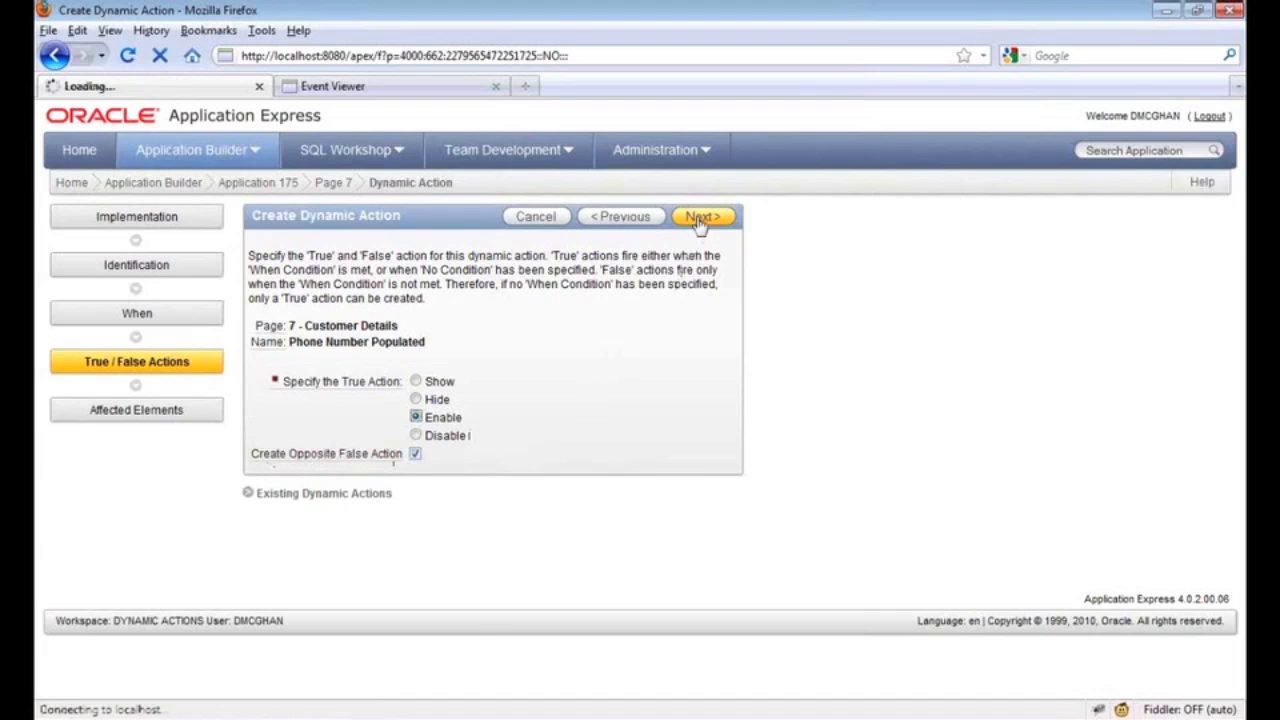
left_click(700, 216)
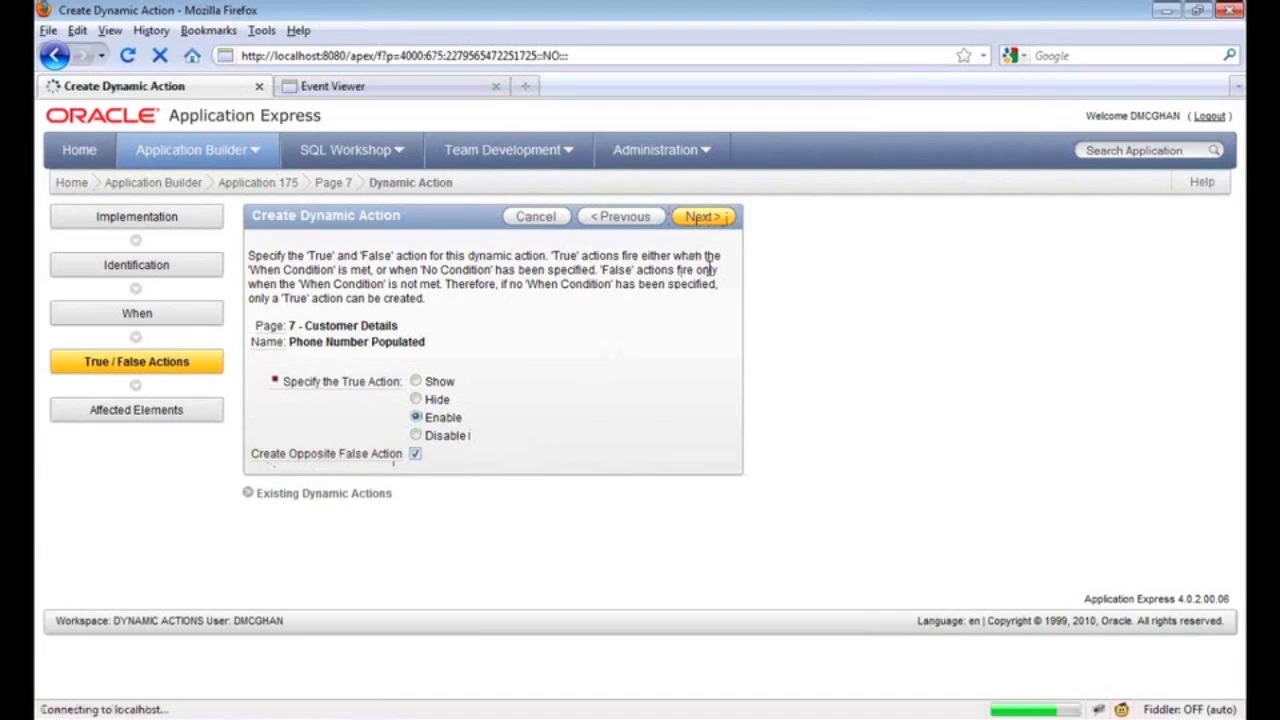
- Set affected elements to Item(s) with P7_PHONE_NUMBER2 and create the dynamic action
left_click(702, 216)
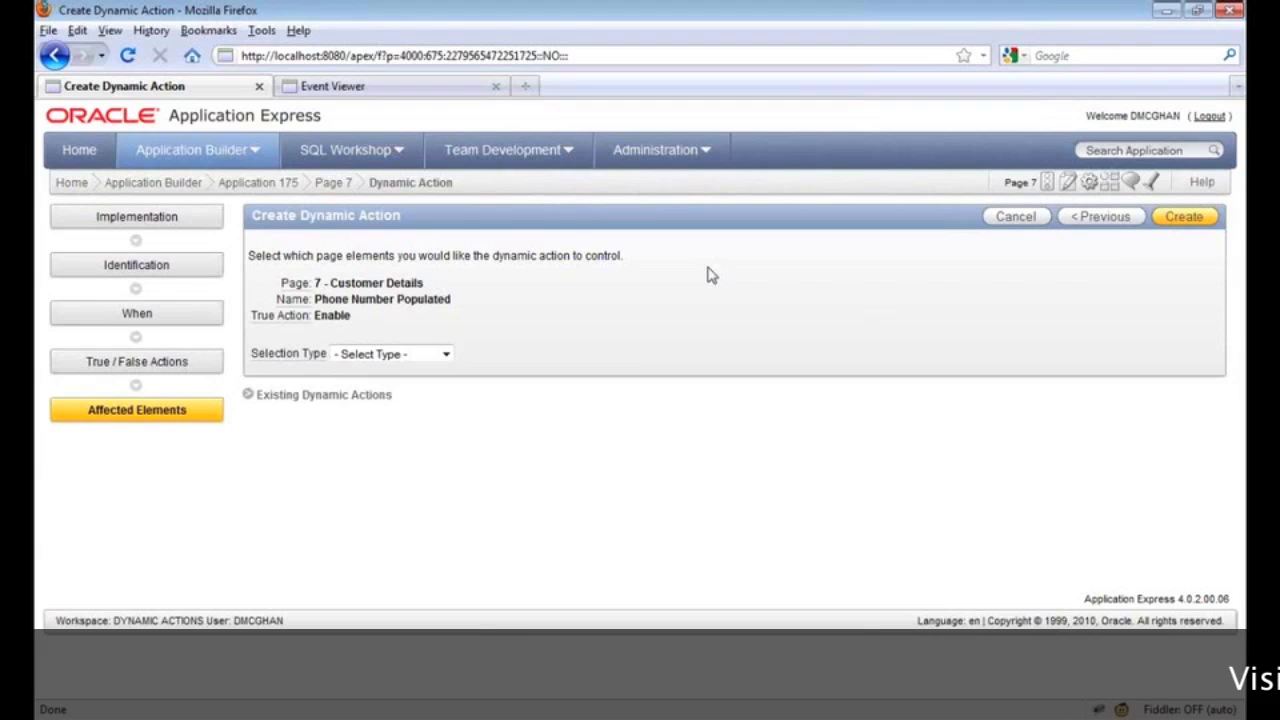
left_click(390, 352)
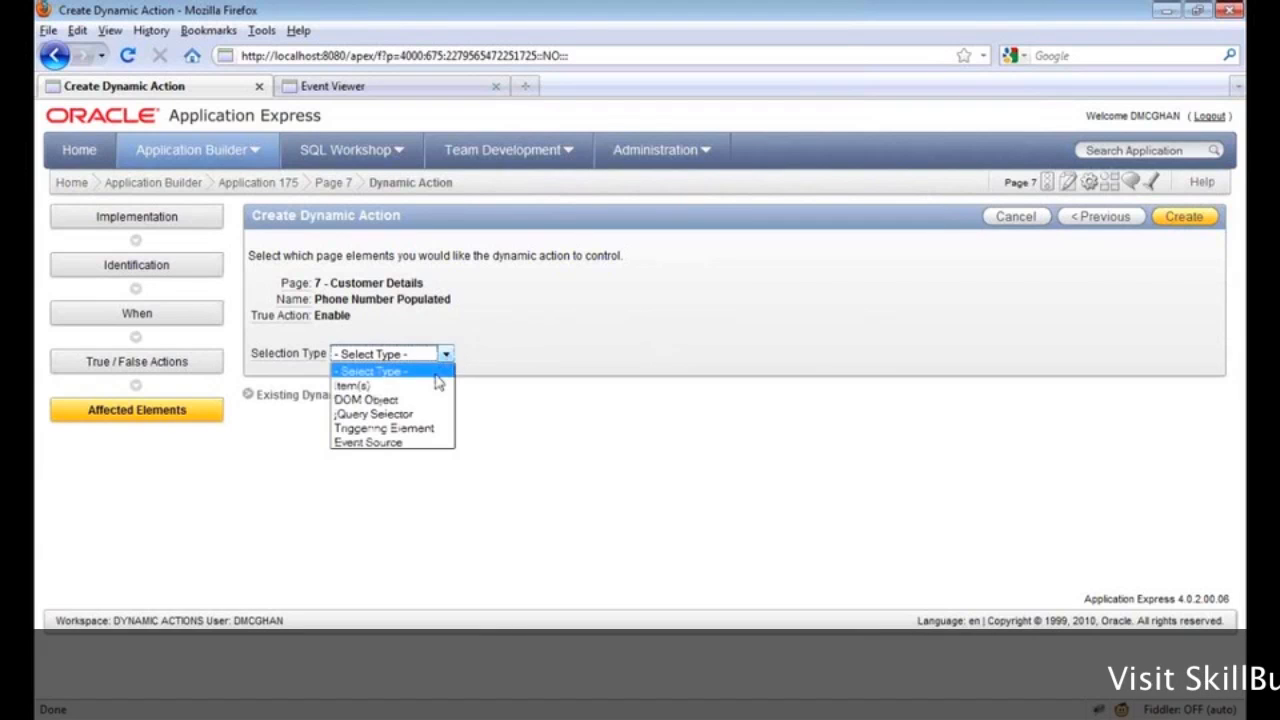
left_click(352, 384)
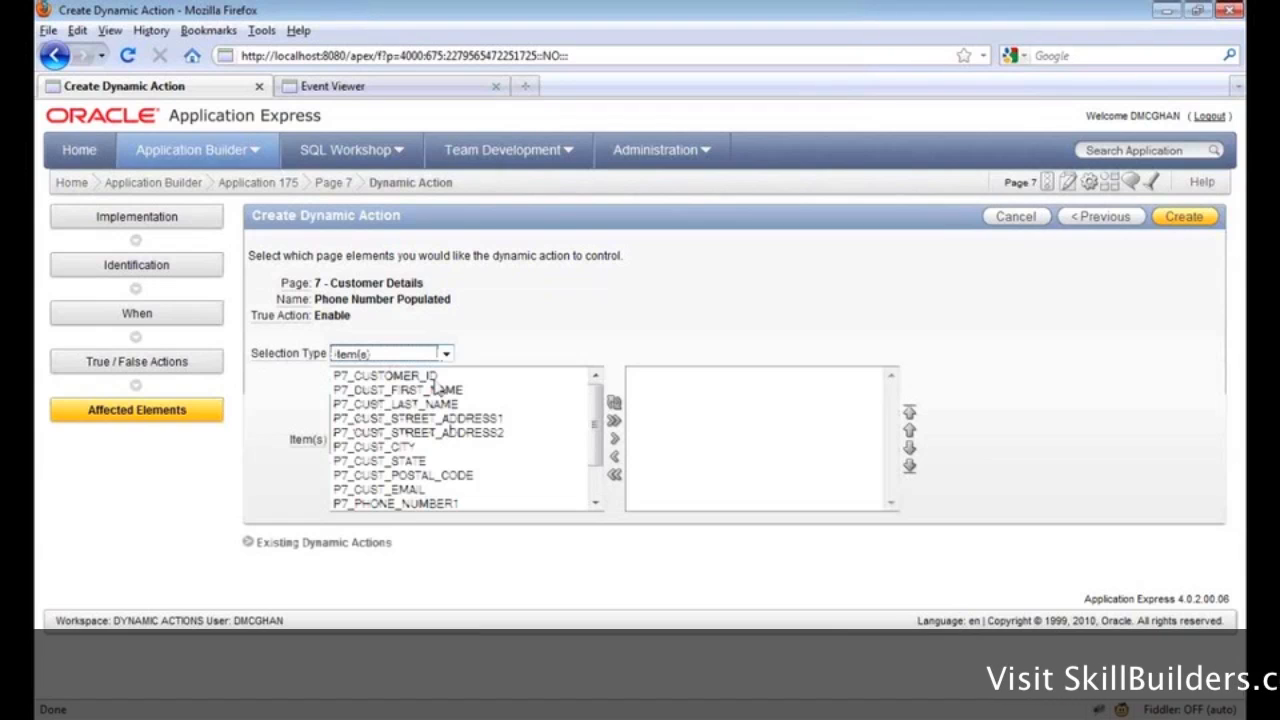
scroll("down", 3)
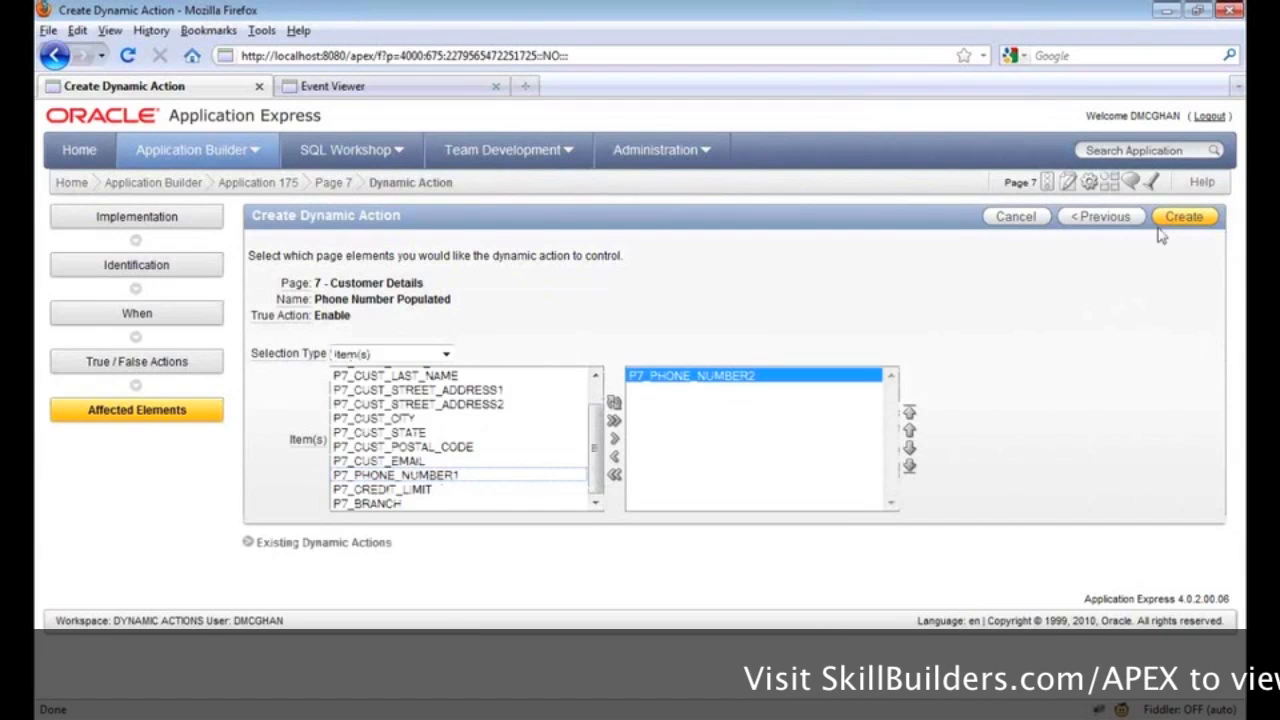
left_click(1184, 216)
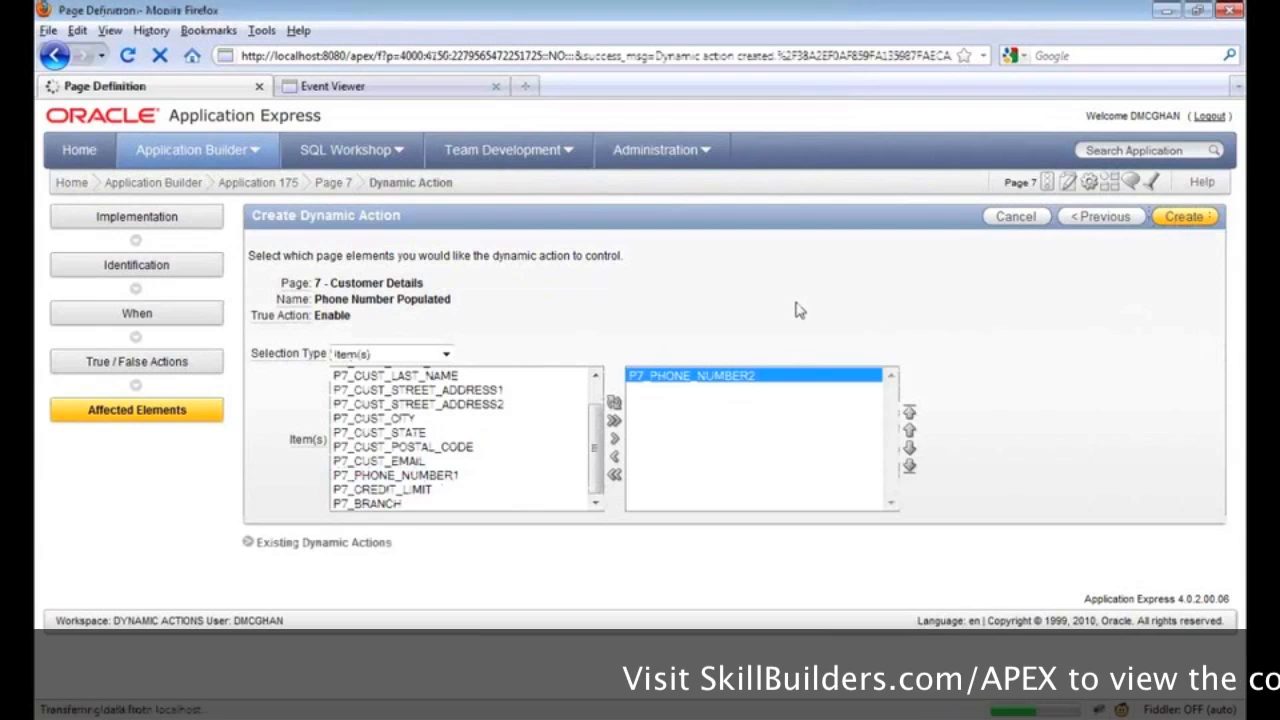
- Expand P7_PHONE_NUMBER1 to see the Enable and Disable actions, then run page 7
left_click(1184, 216)
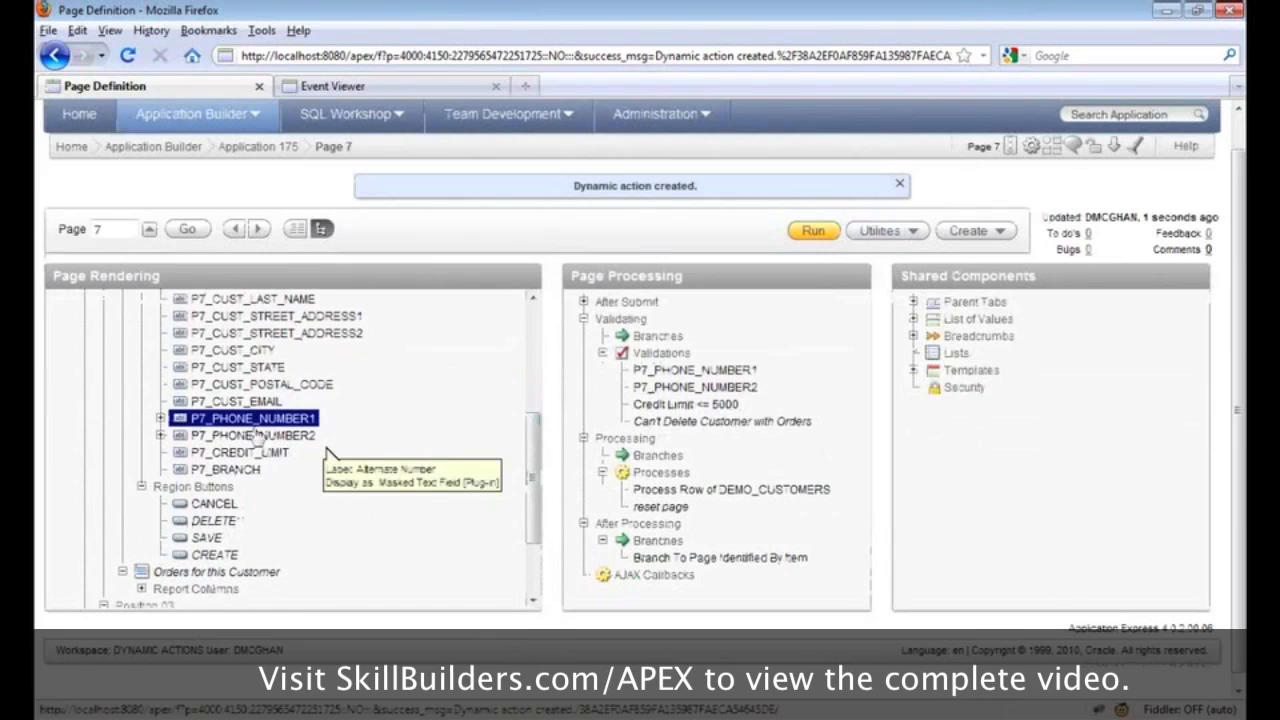
left_click(160, 418)
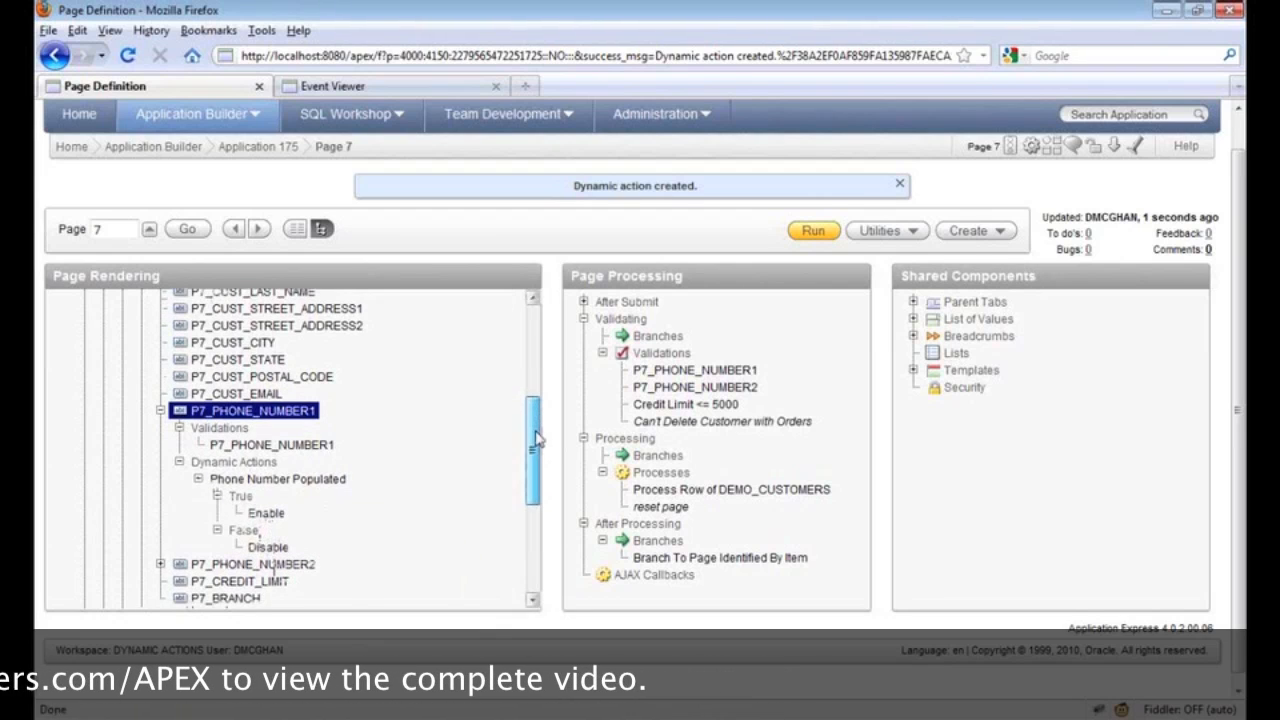
scroll("down", 3)
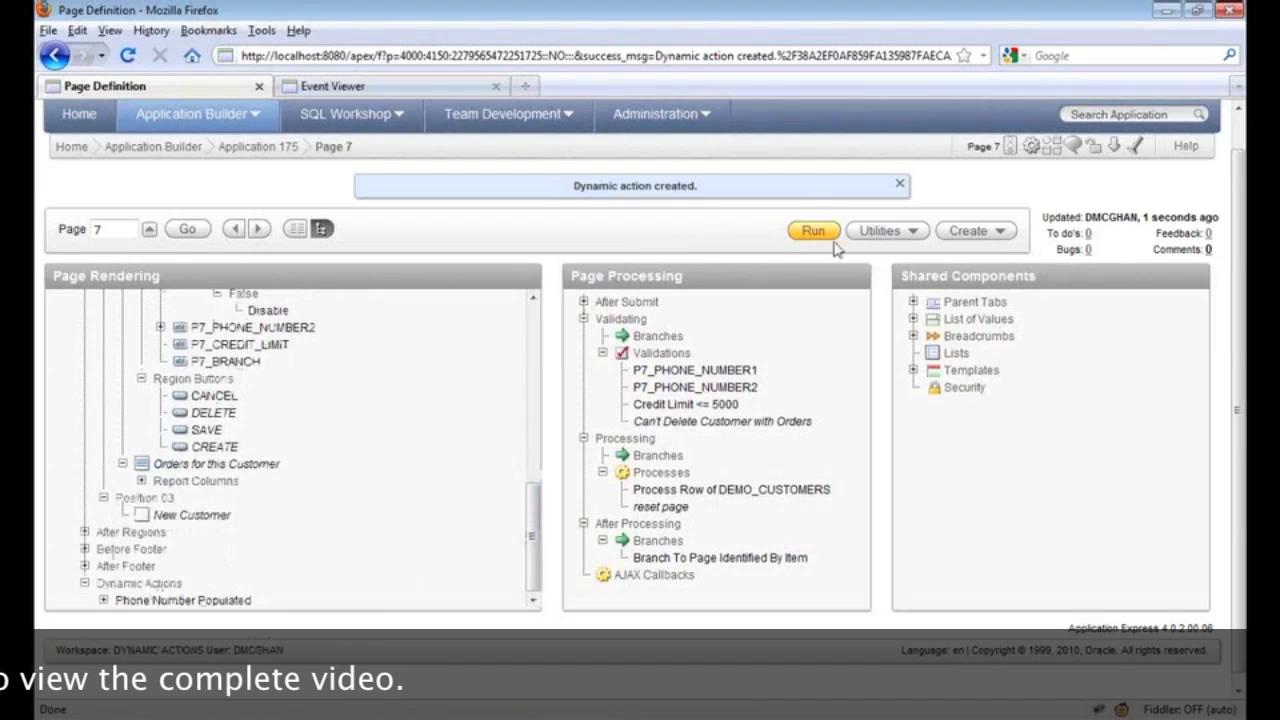
left_click(812, 232)
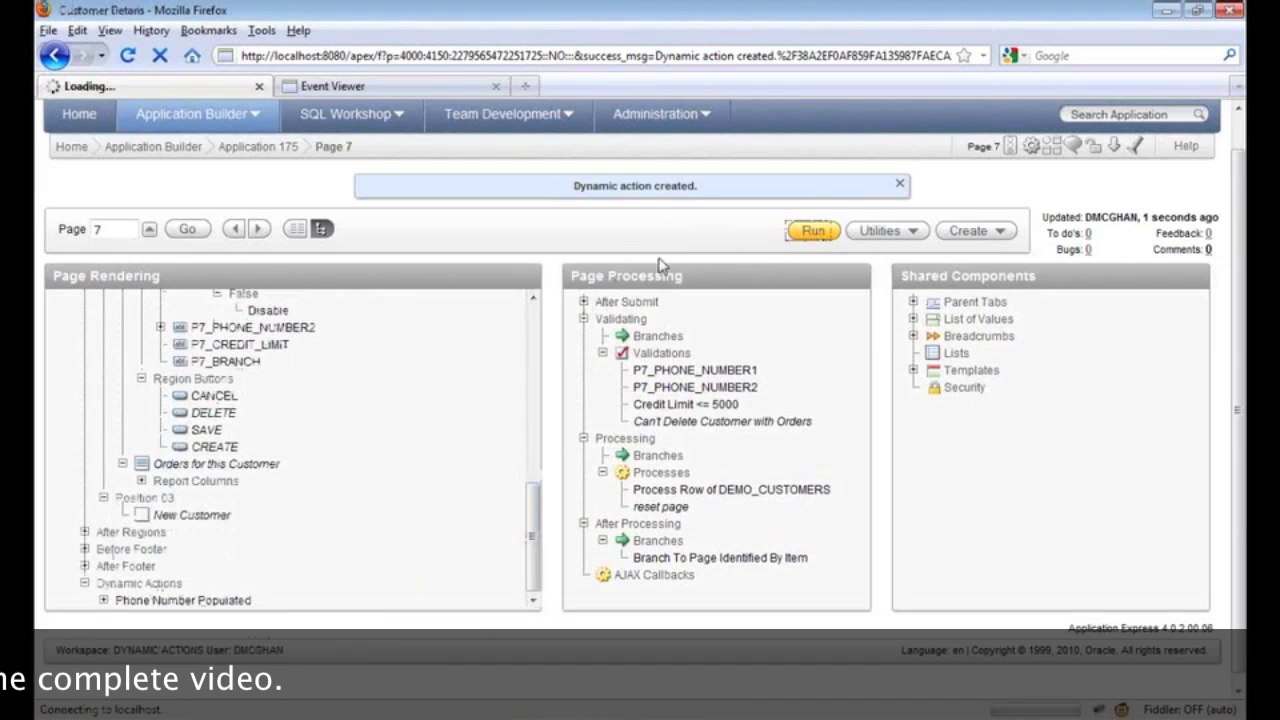
left_click(812, 230)
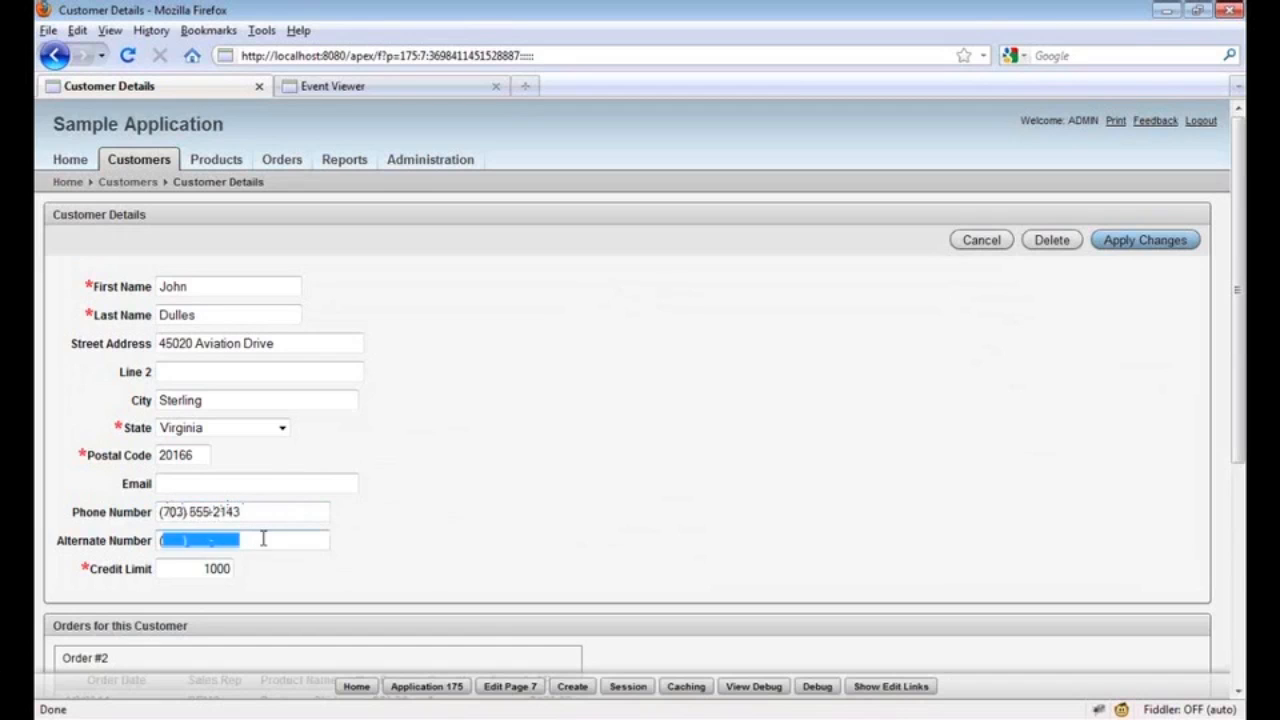
type("(213) 131-3132")
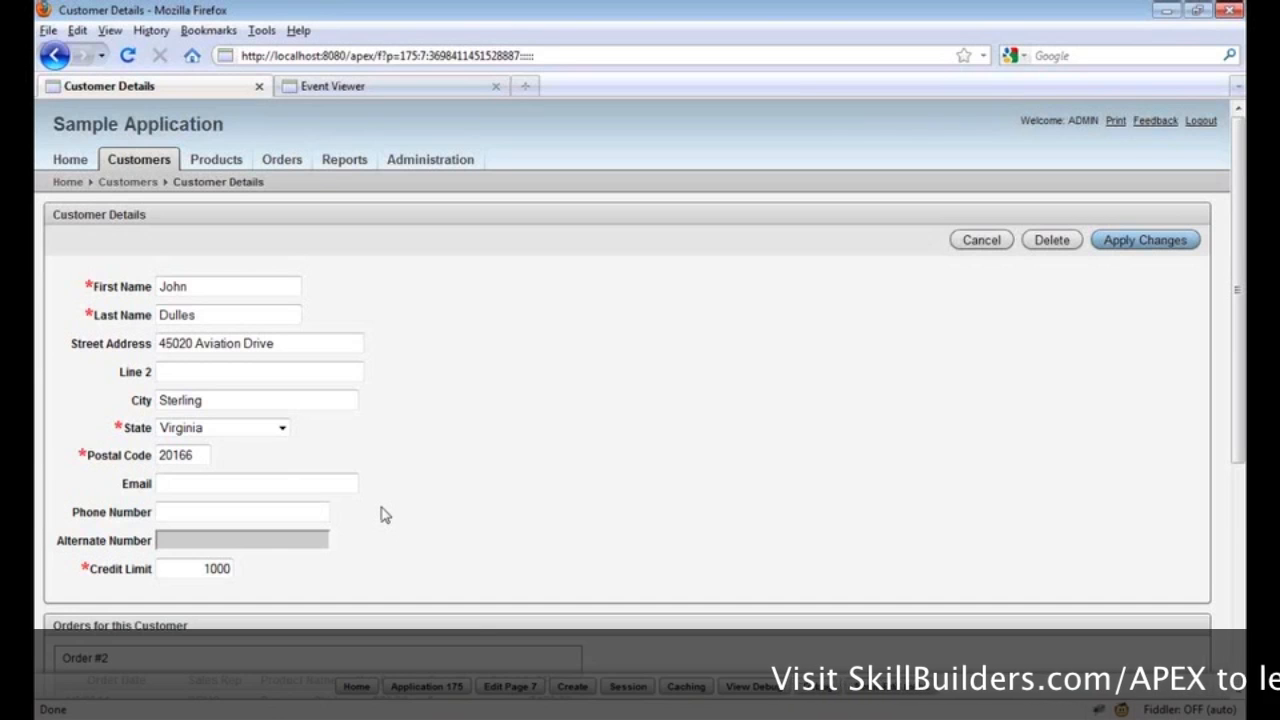
mouse_move(994, 560)
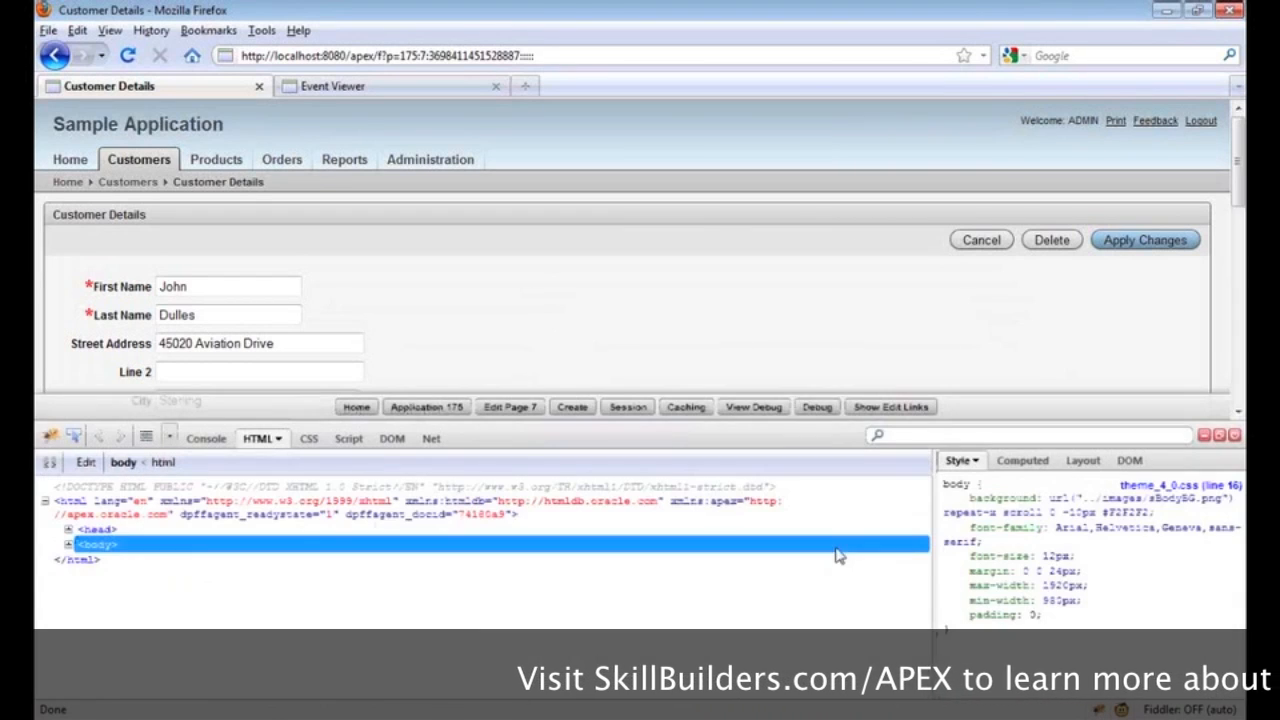
scroll("down", 3)
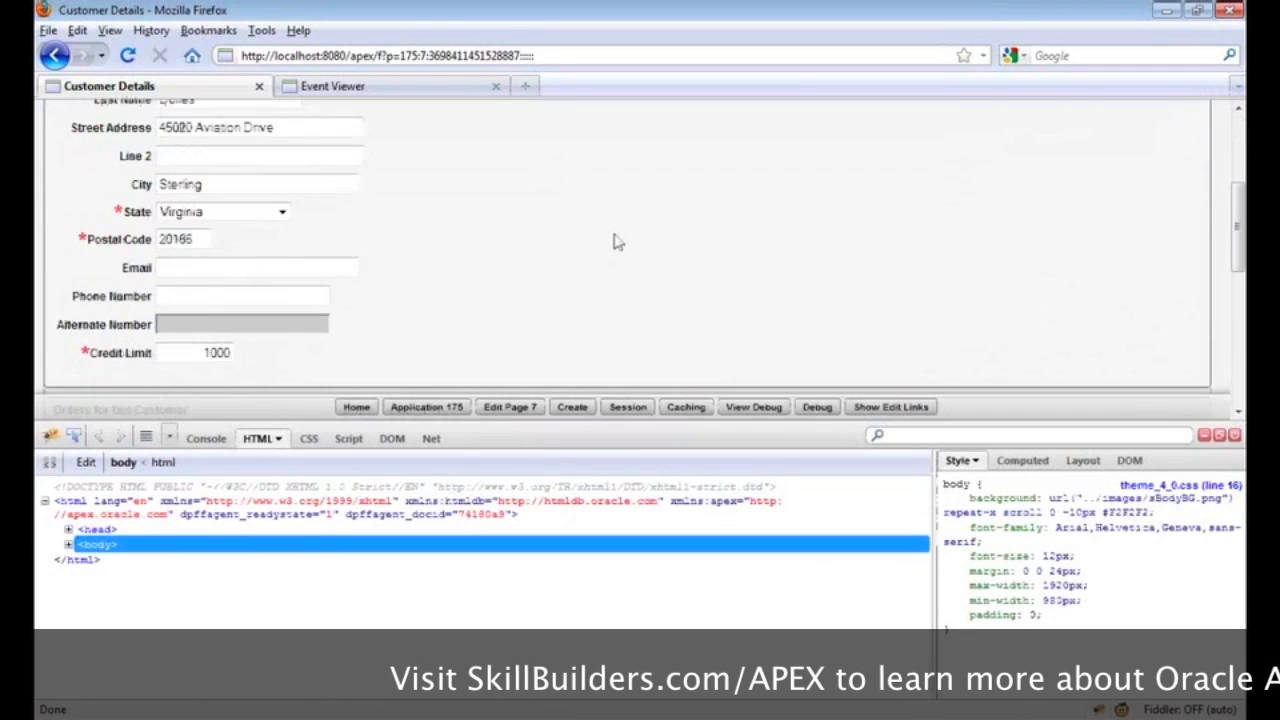
scroll("down", 3)
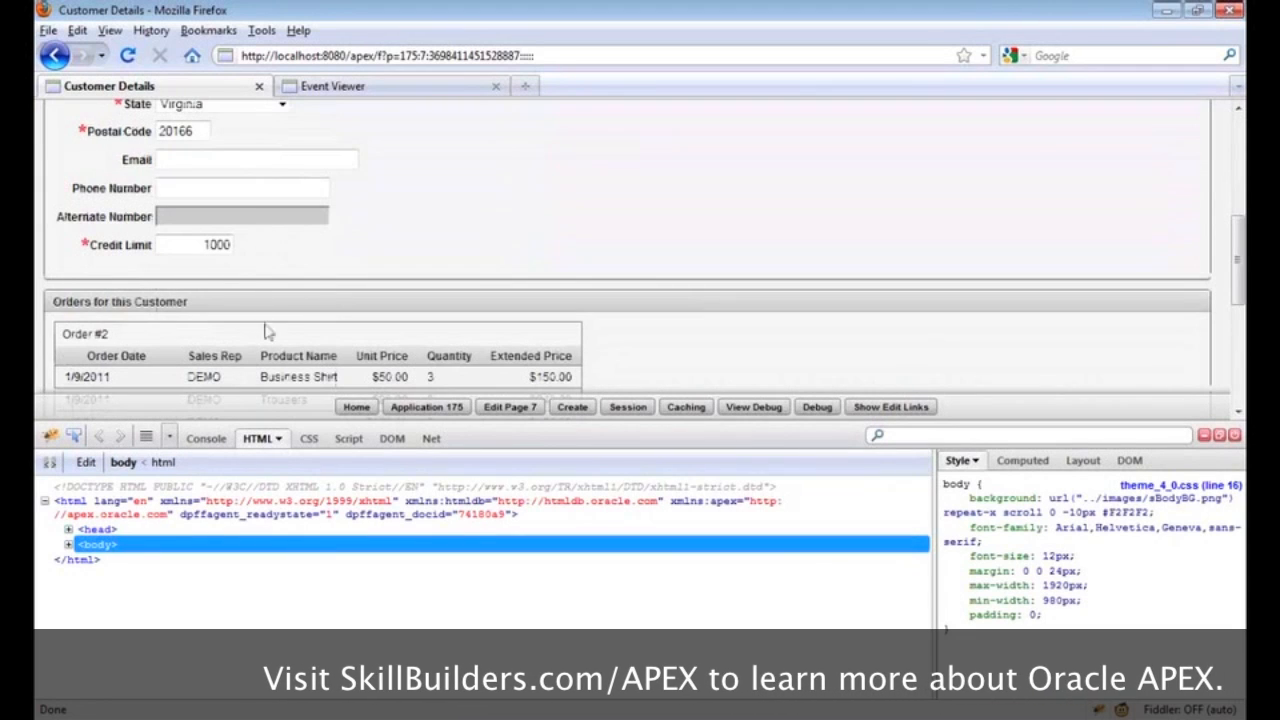
left_click(242, 188)
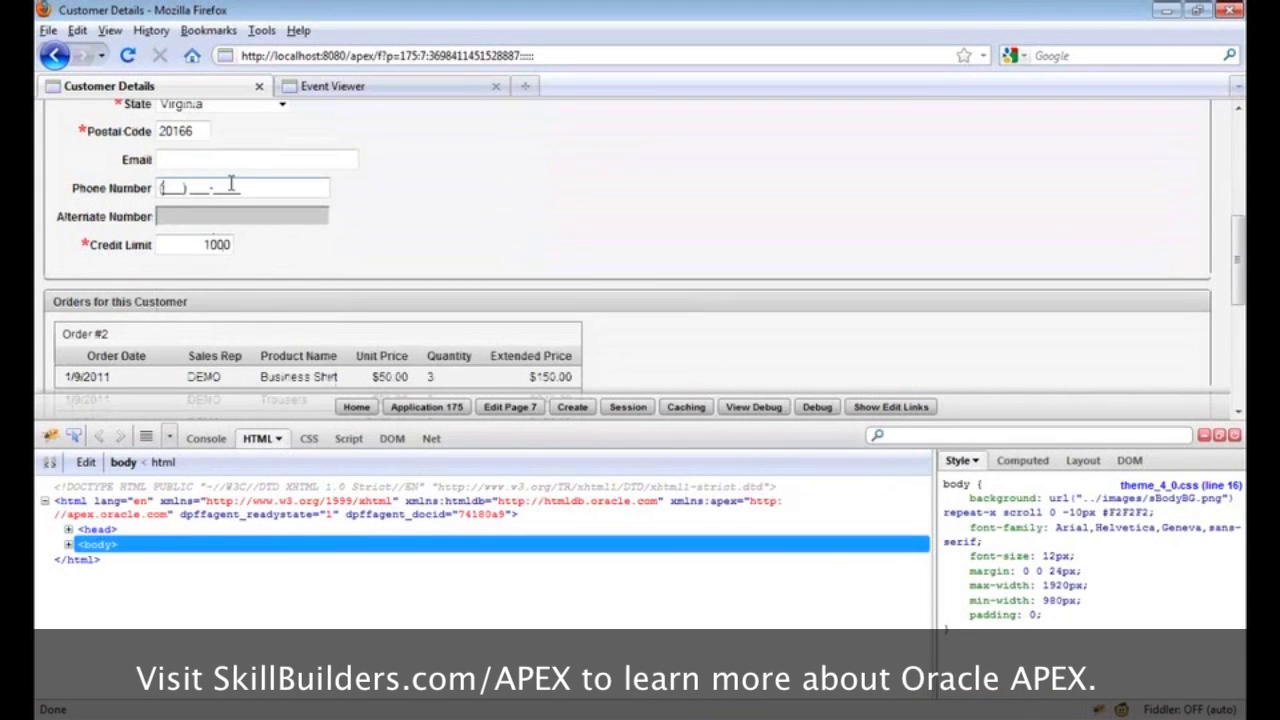
type("(231) 313-1312")
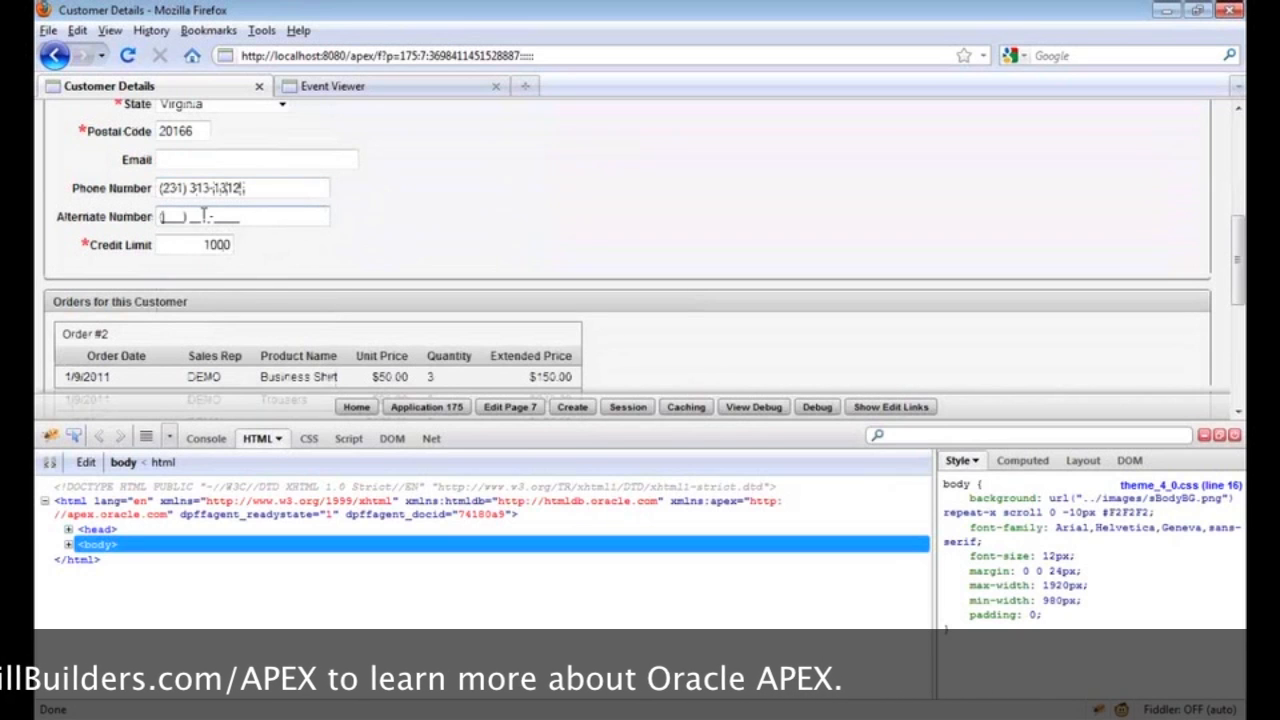
right_click(210, 216)
type("(234) 234-2342")
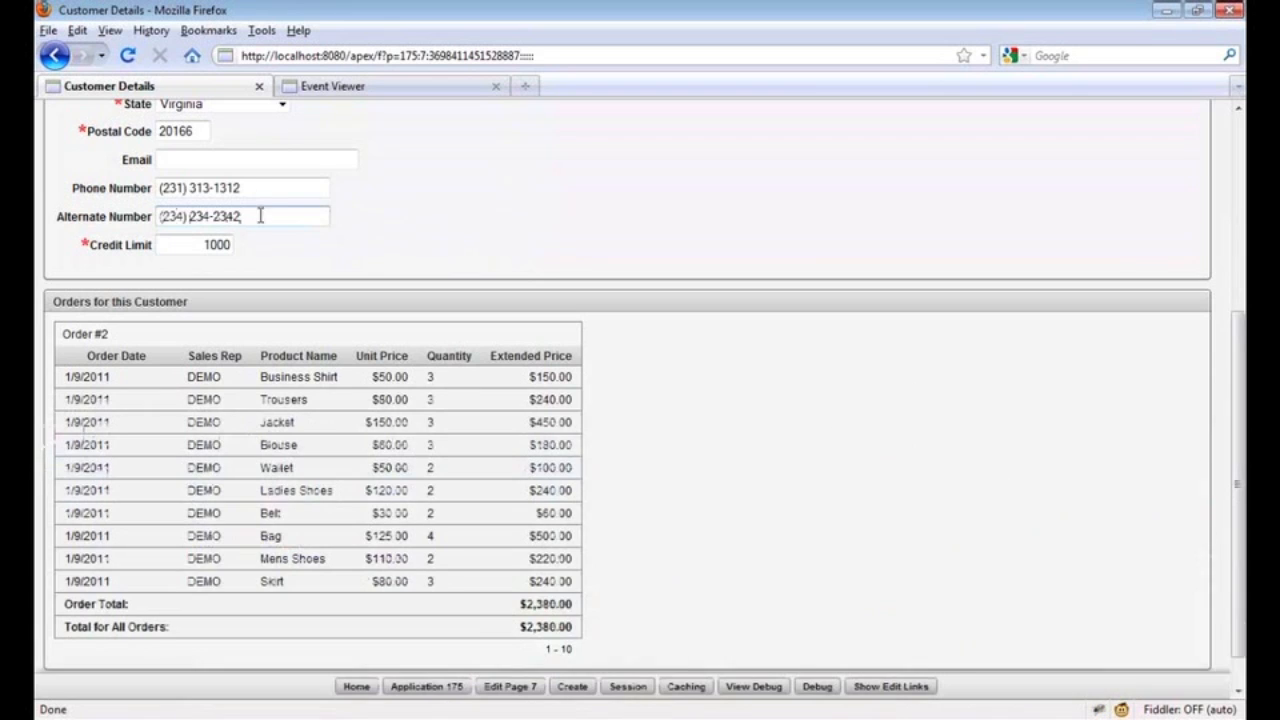
left_click(240, 188)
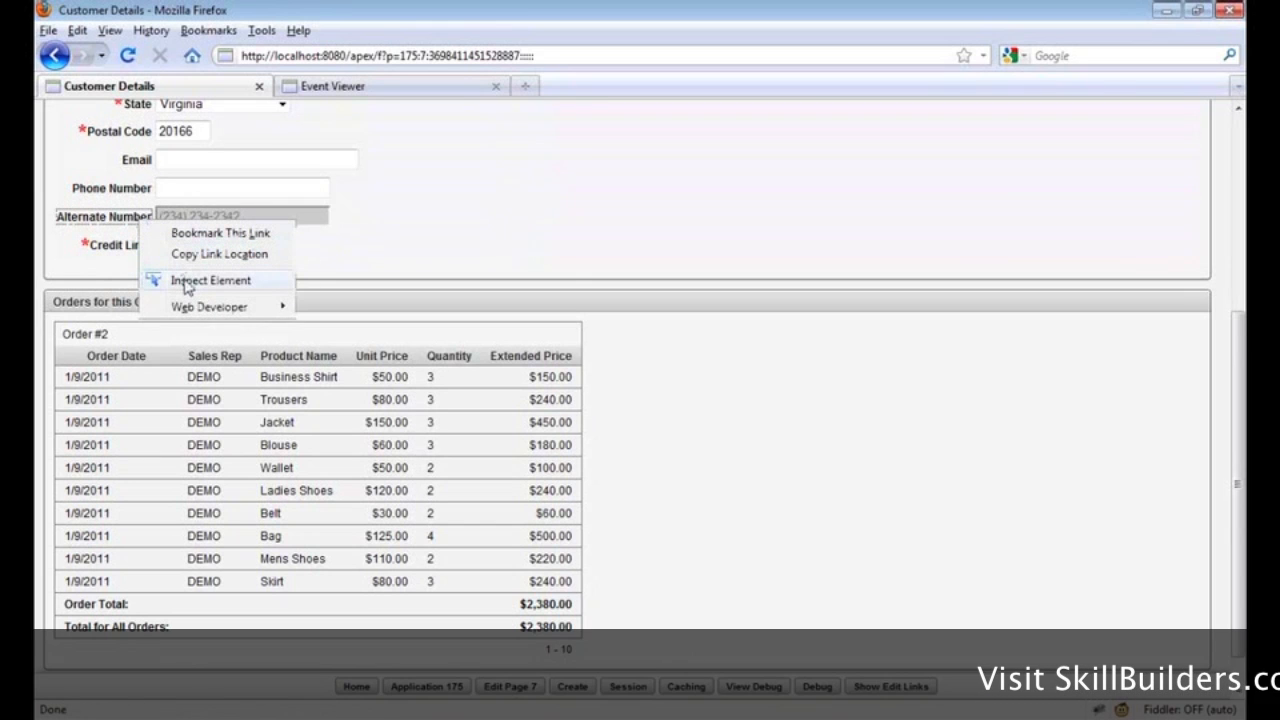
left_click(210, 280)
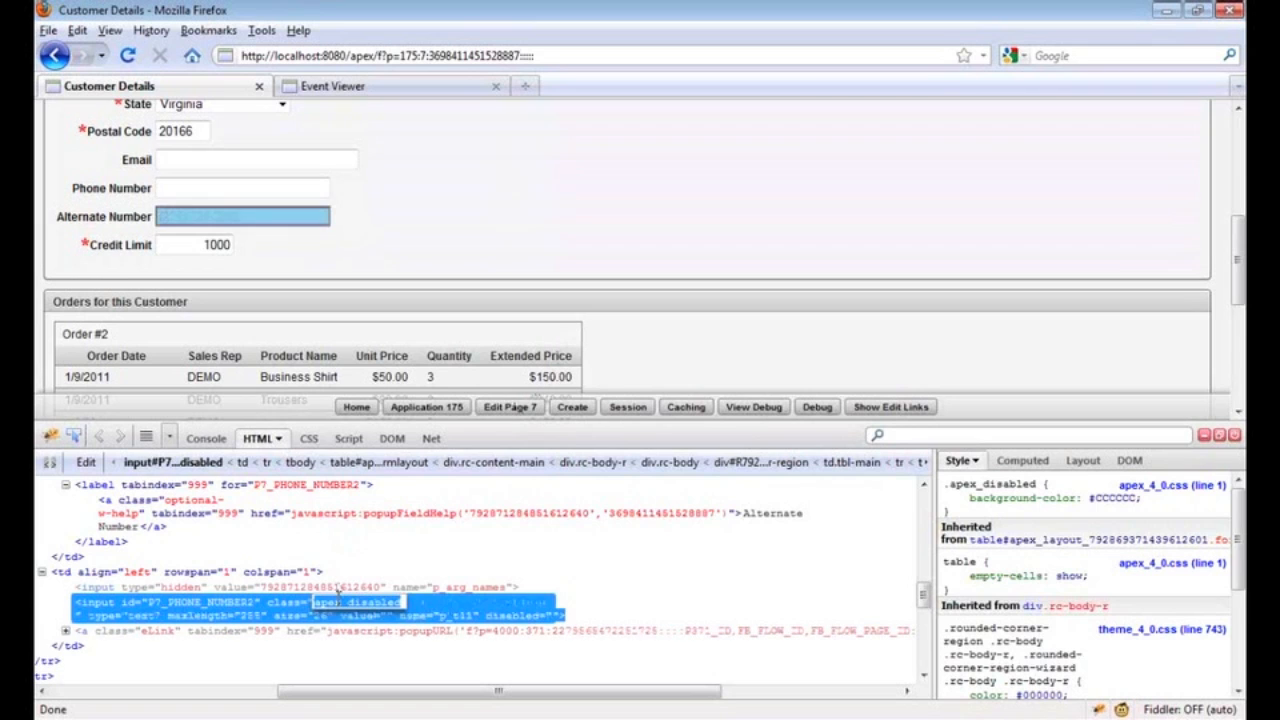
type("(234) 234-2342")
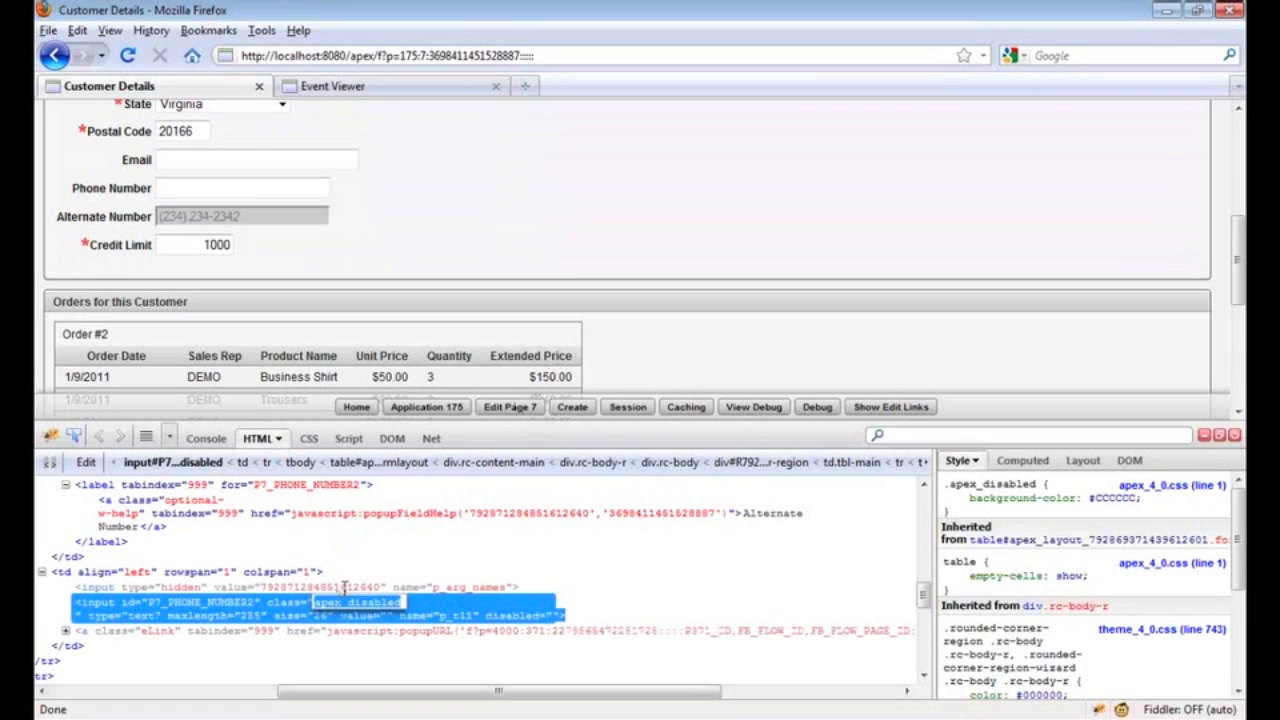
mouse_move(350, 578)
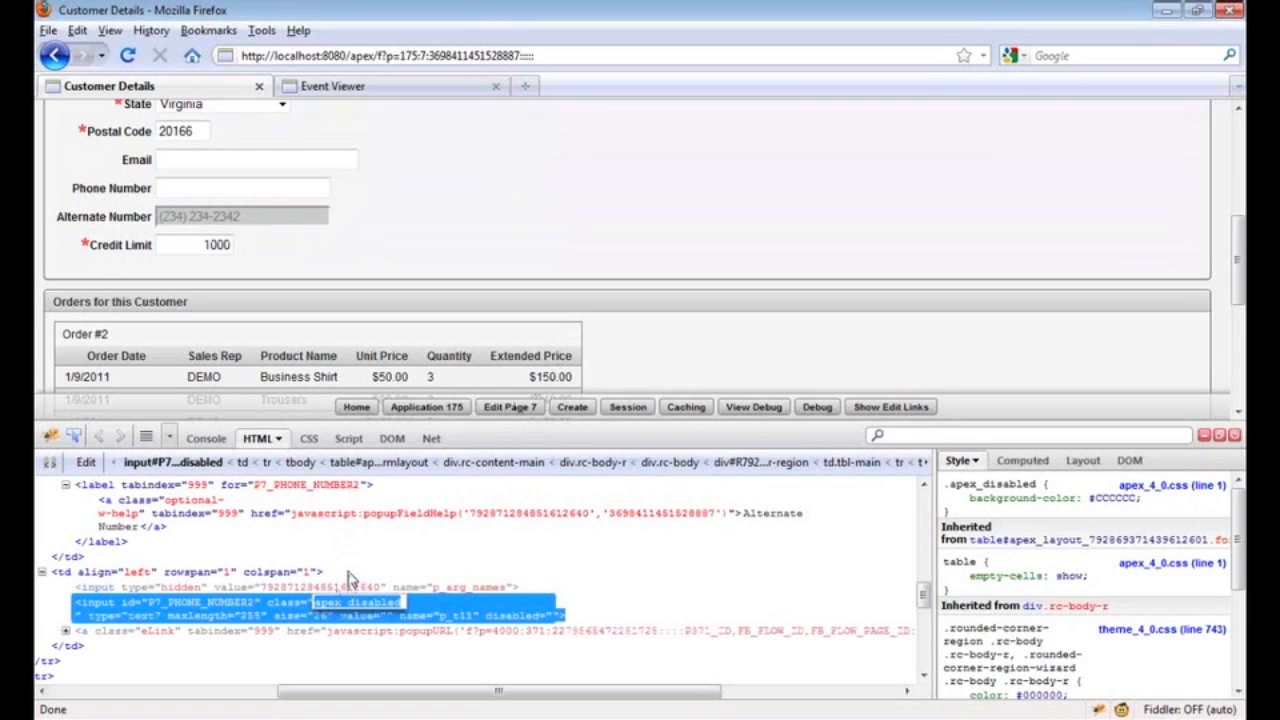